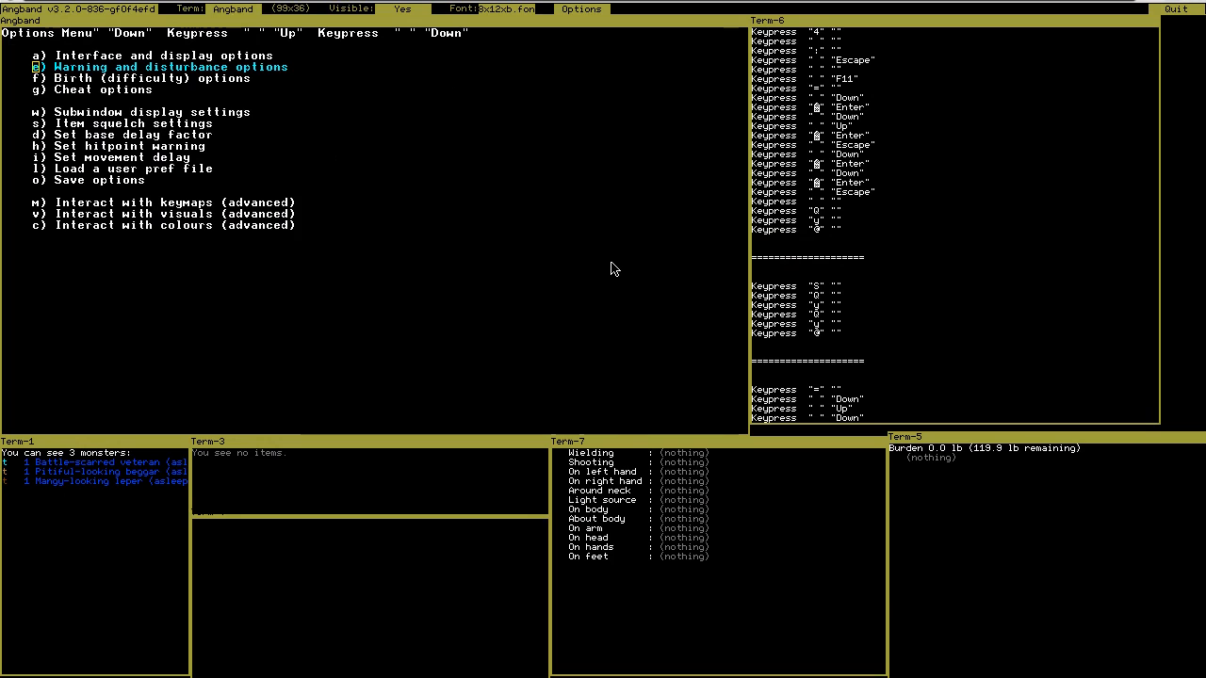
# Navigate the options menu to the Warning and disturbance options list.
pyautogui.press('Up')
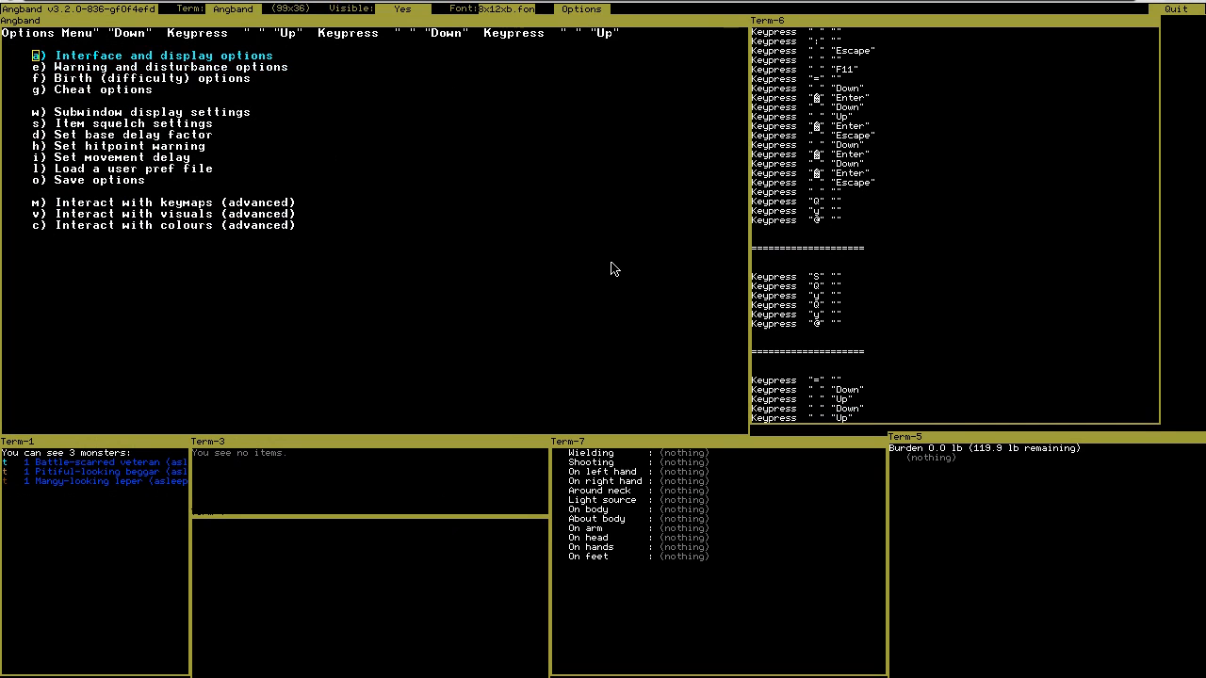
pyautogui.press('Down')
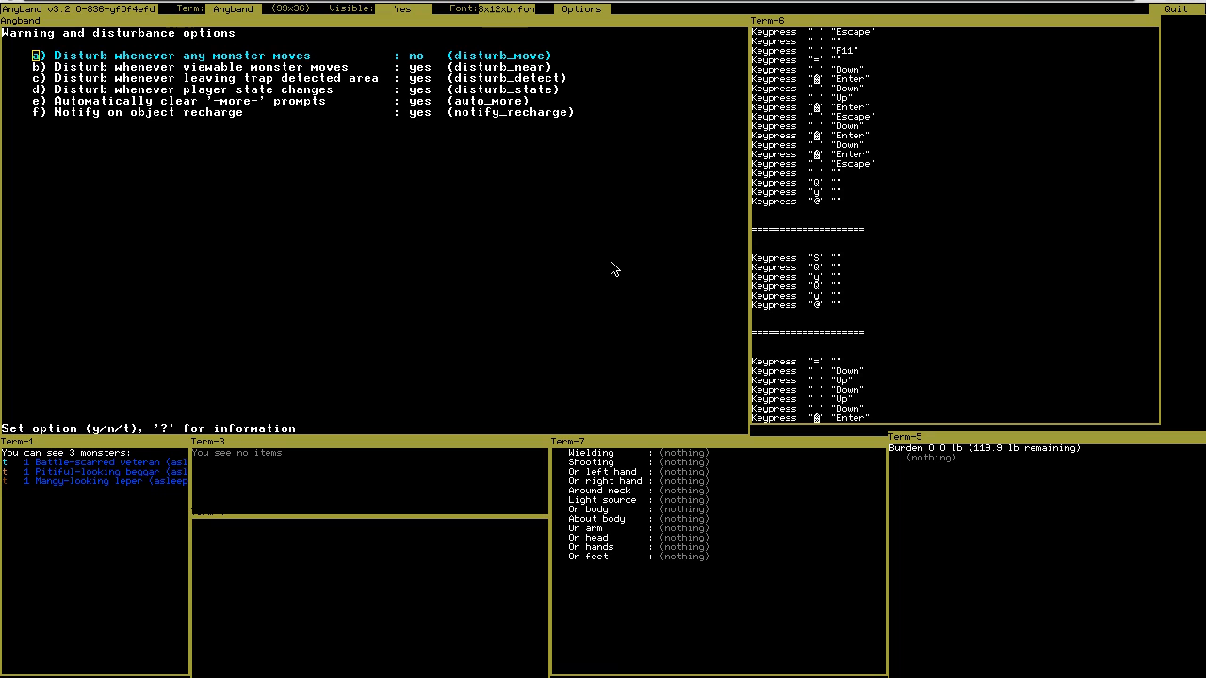
# Review the monster-move, trap, state-change, more-prompt and recharge options unchanged, then exit.
pyautogui.press('Down')
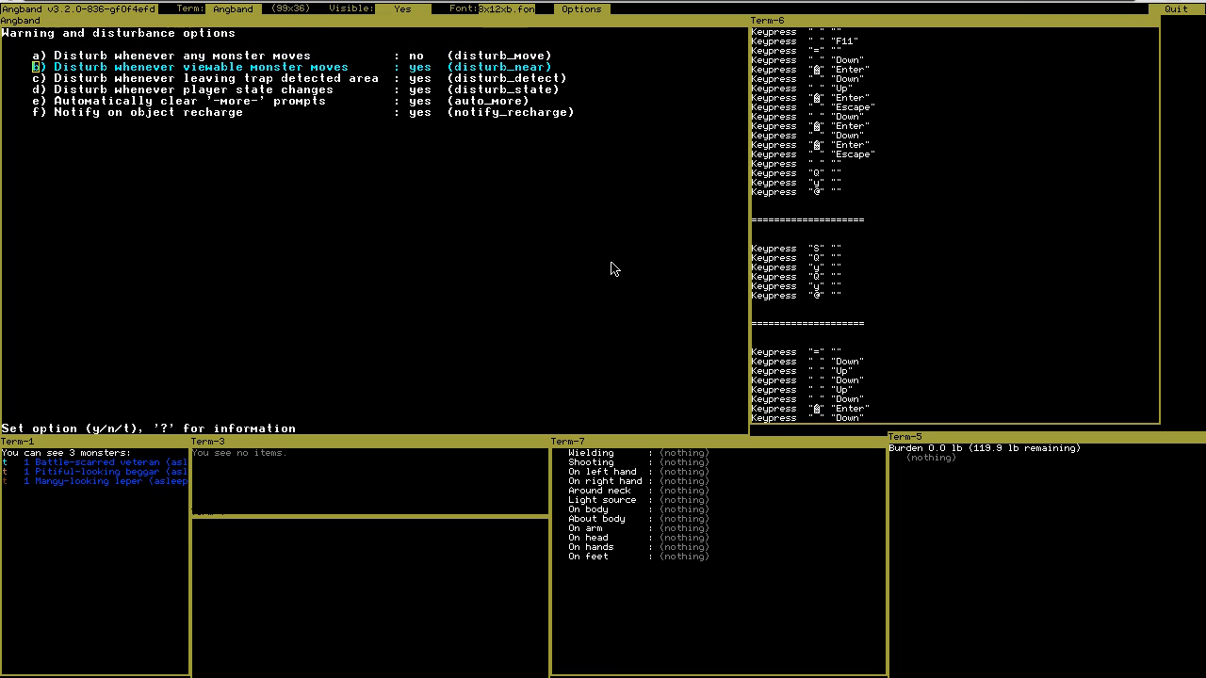
pyautogui.press('Down')
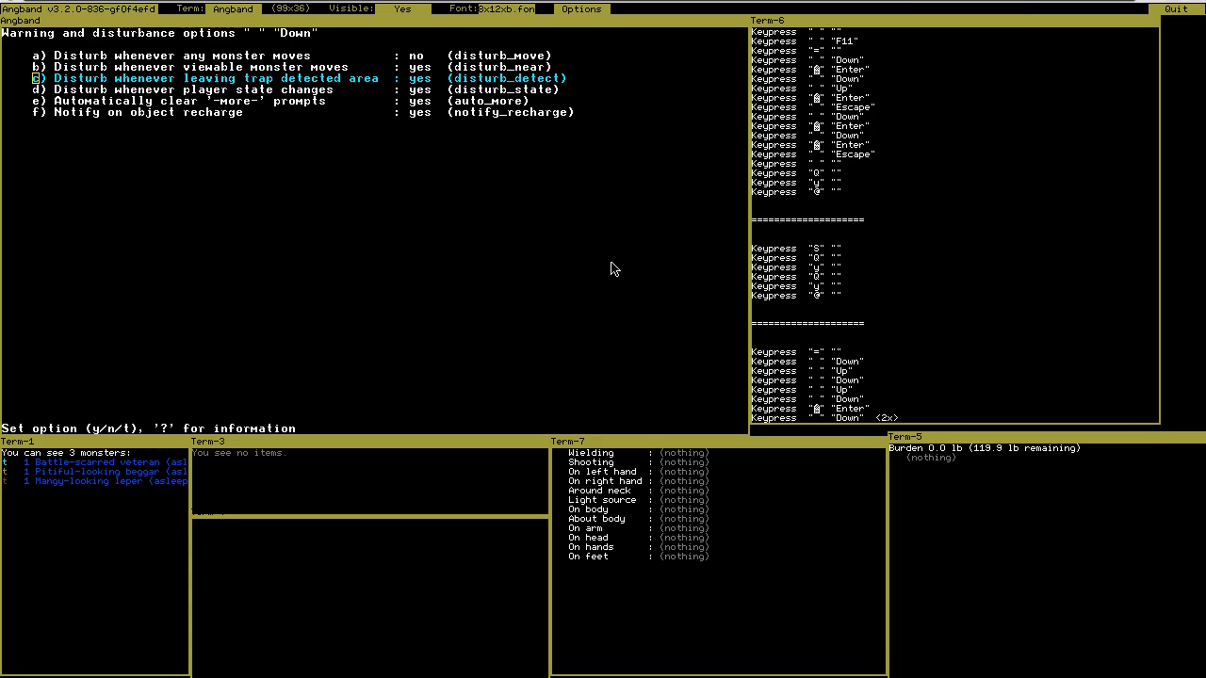
pyautogui.press('Down')
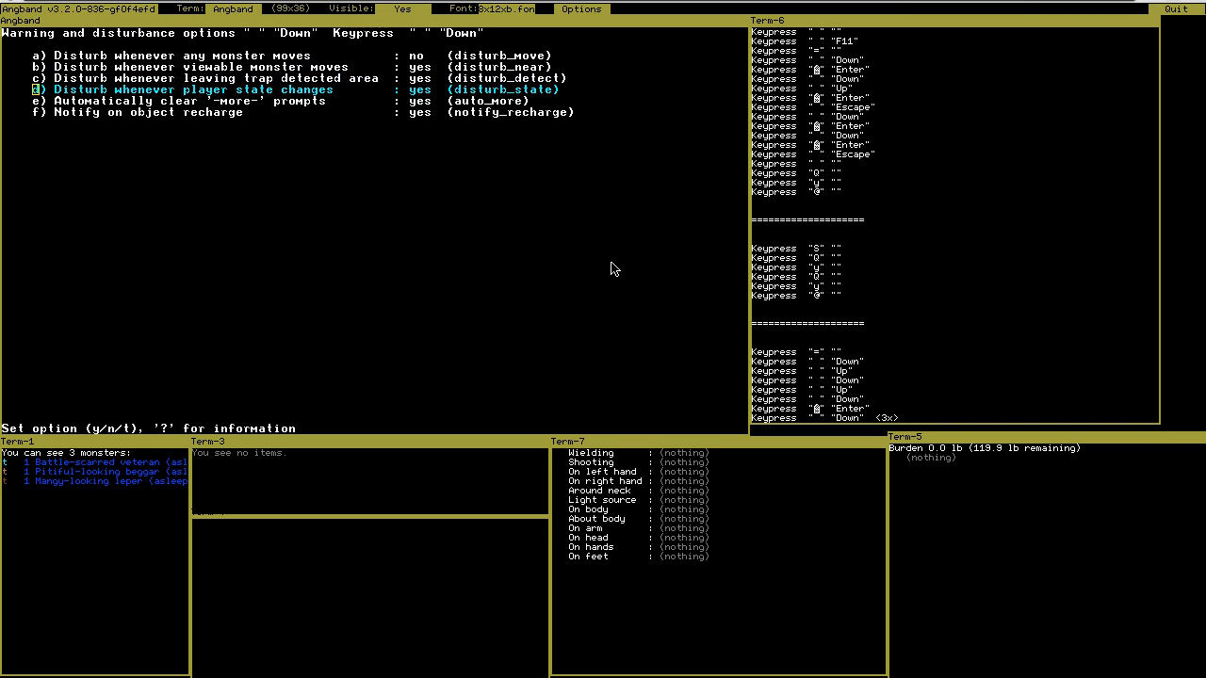
pyautogui.press('Down')
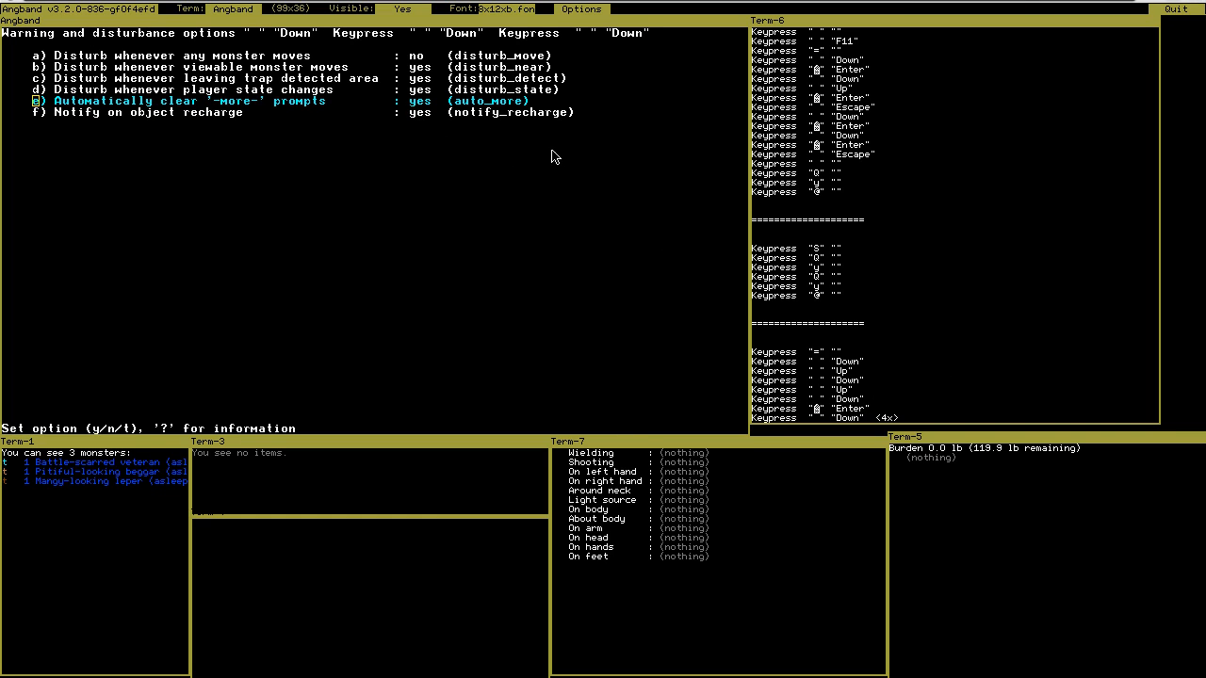
pyautogui.moveTo(412, 112)
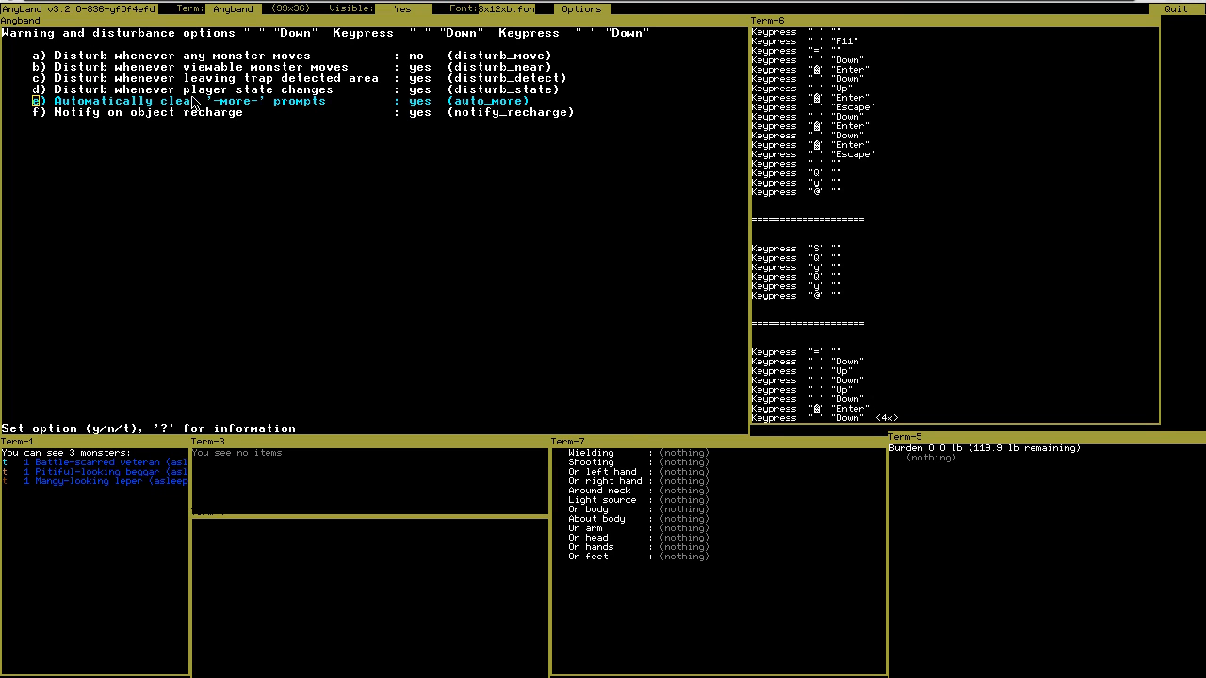
pyautogui.moveTo(433, 113)
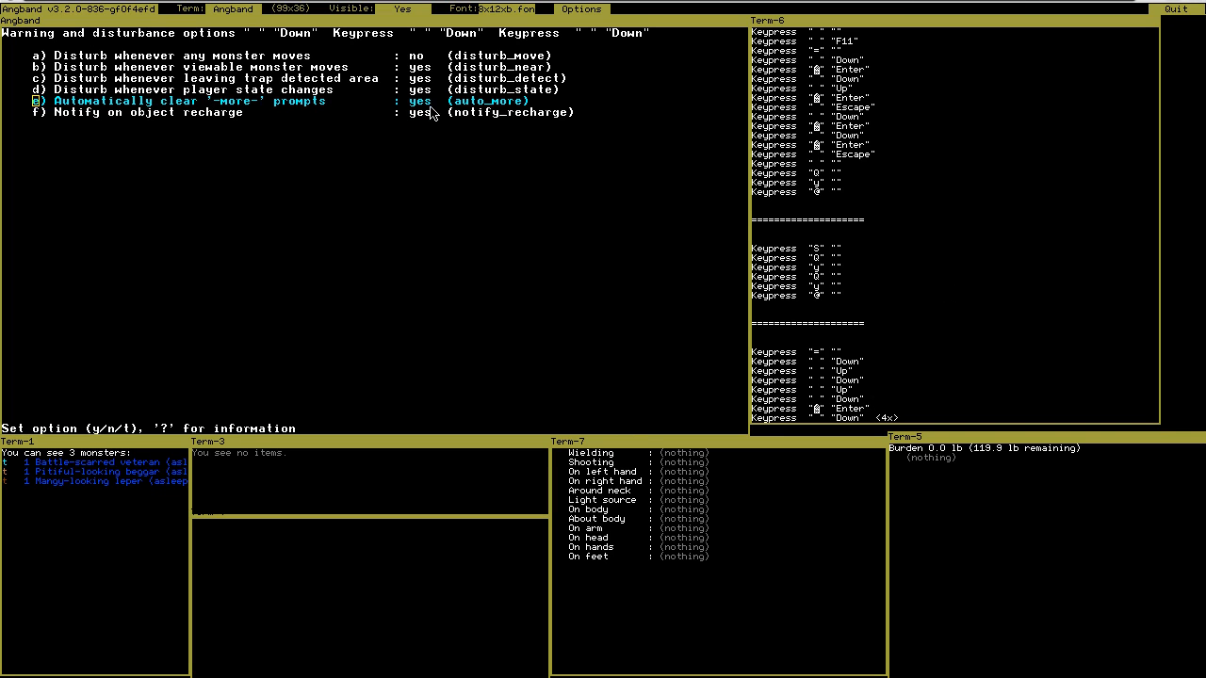
pyautogui.press('Down')
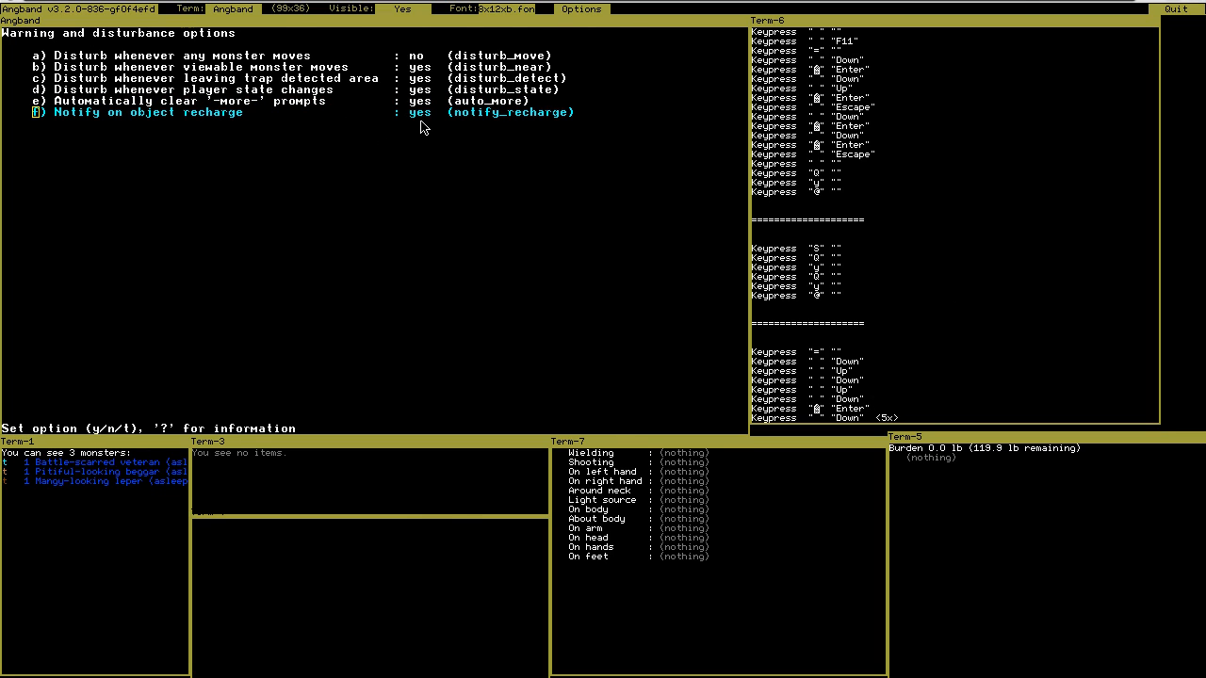
pyautogui.moveTo(417, 123)
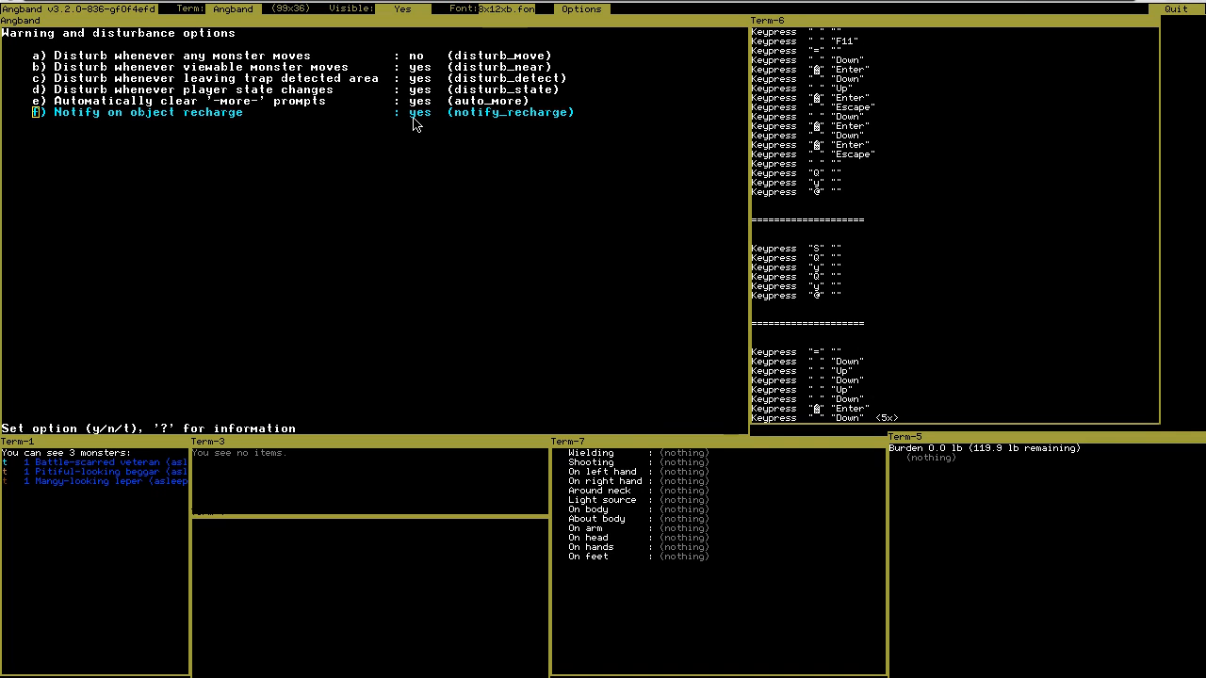
pyautogui.press('Escape')
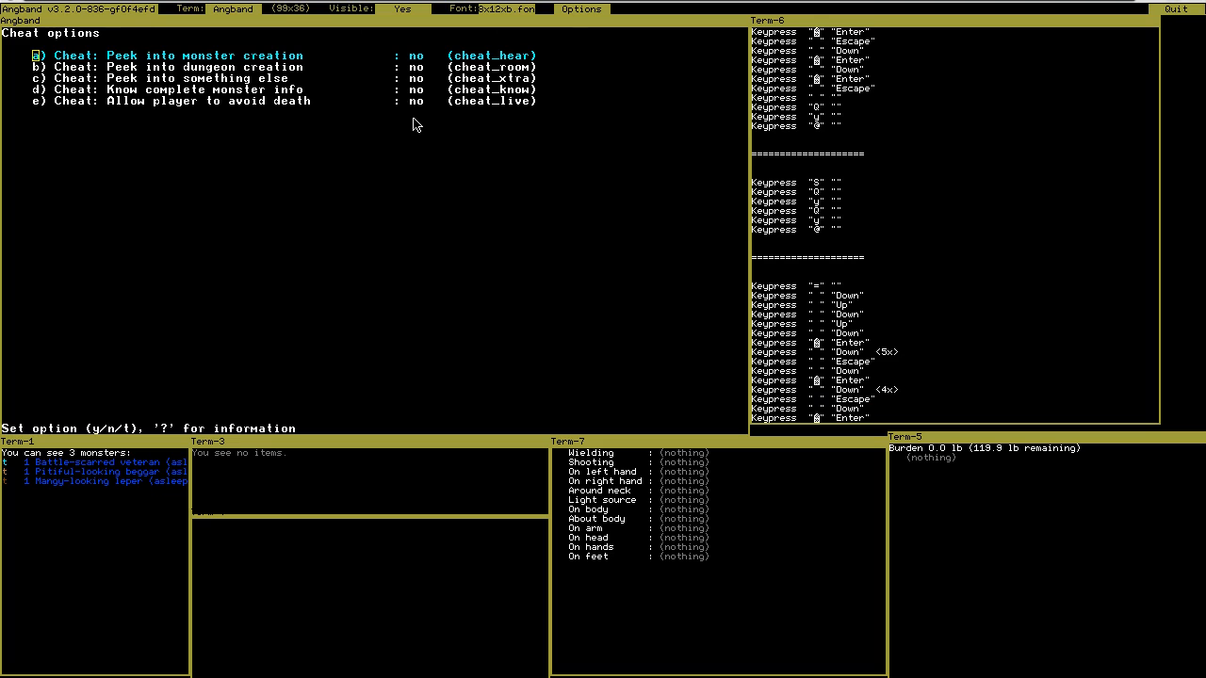
# Scroll through the five cheat options, leaving every one off.
pyautogui.press('Down')
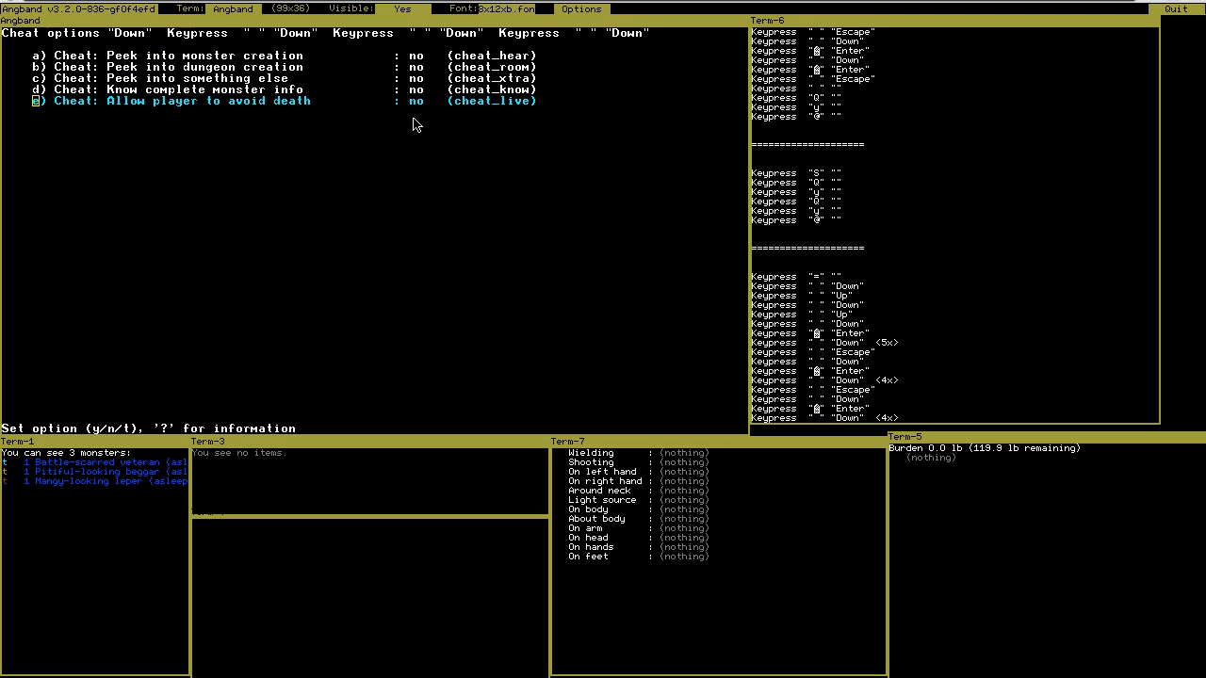
pyautogui.press('Up')
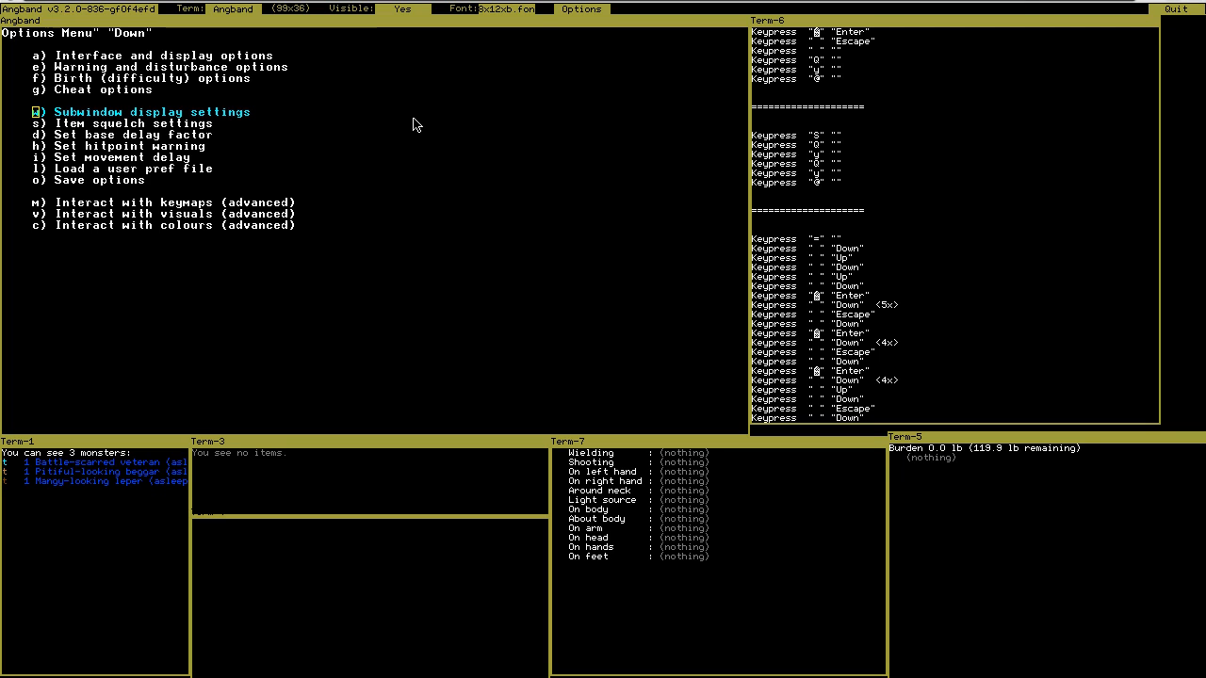
pyautogui.moveTo(943, 480)
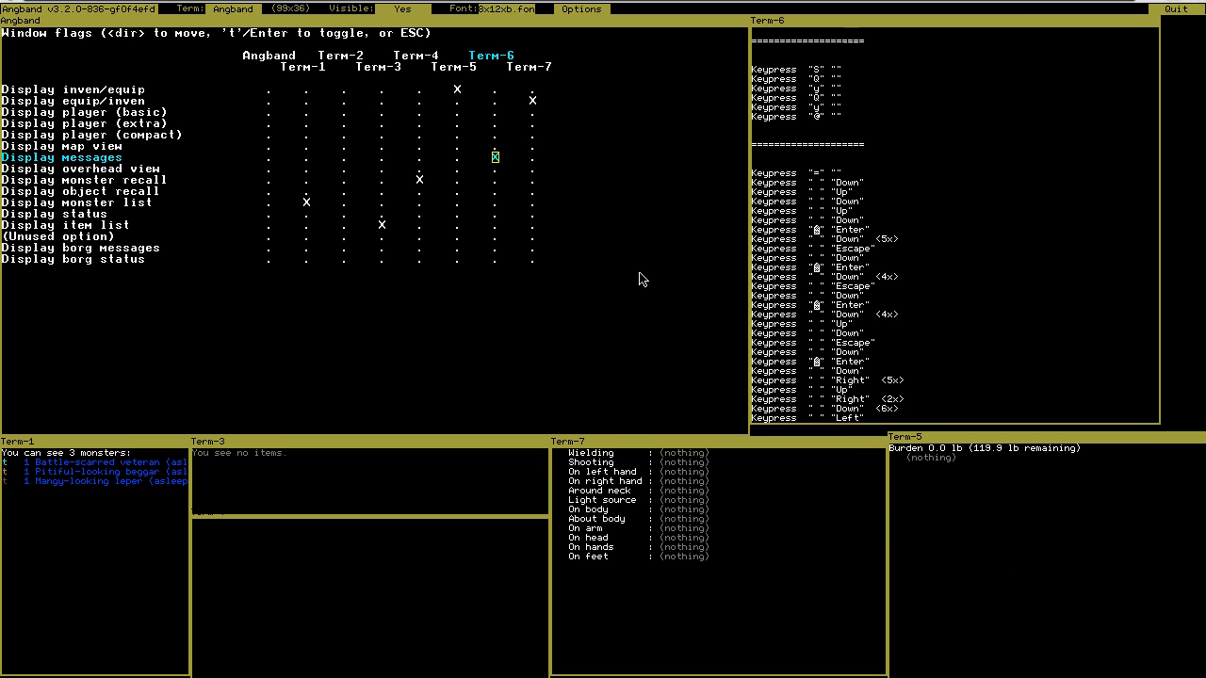
pyautogui.moveTo(873, 199)
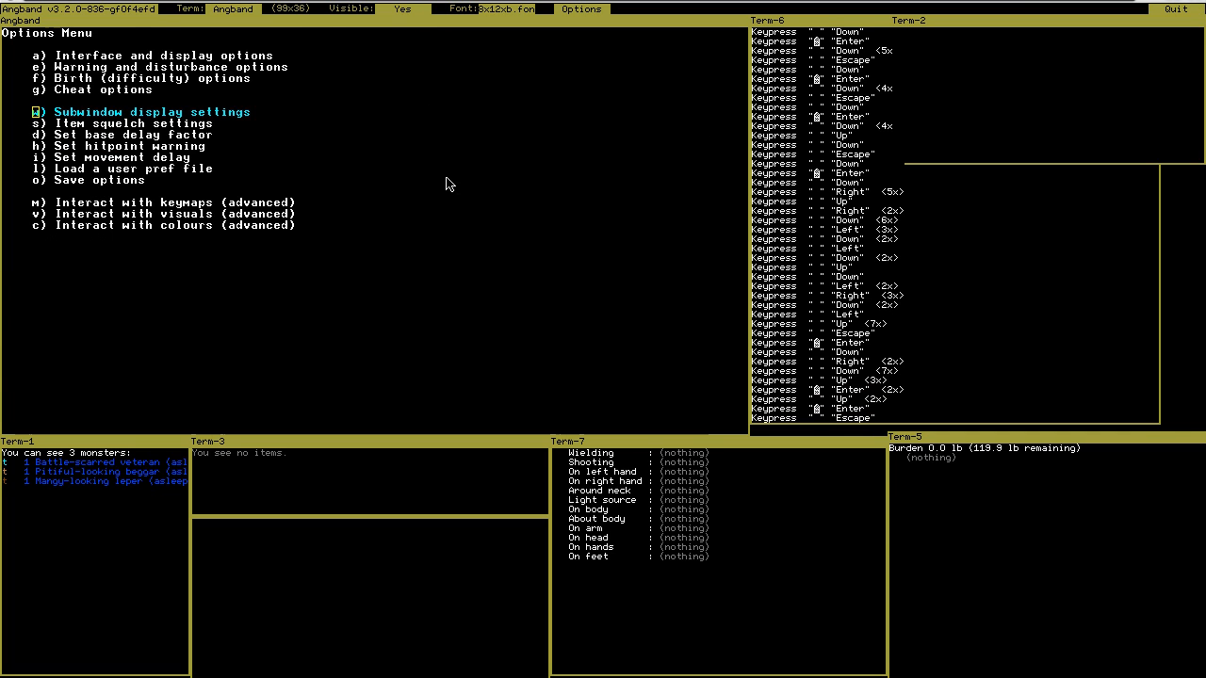
# Exit the options menu to the town map, with Term-2 showing the character sheet.
pyautogui.press('Escape')
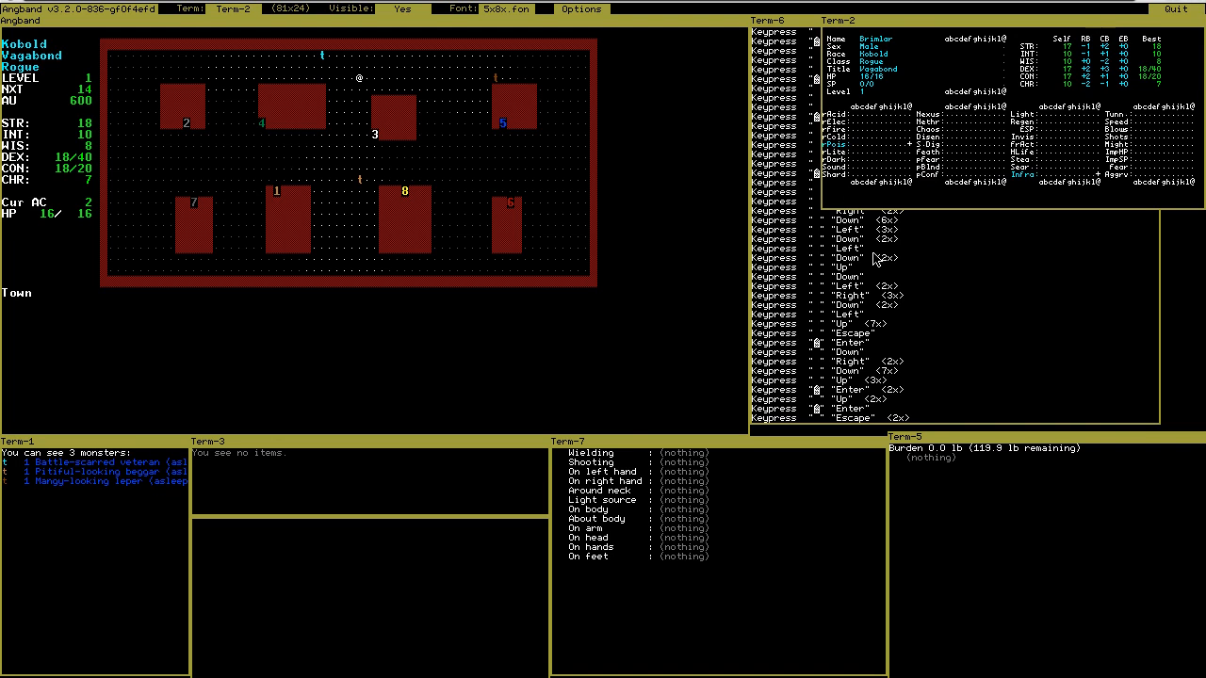
pyautogui.moveTo(448, 121)
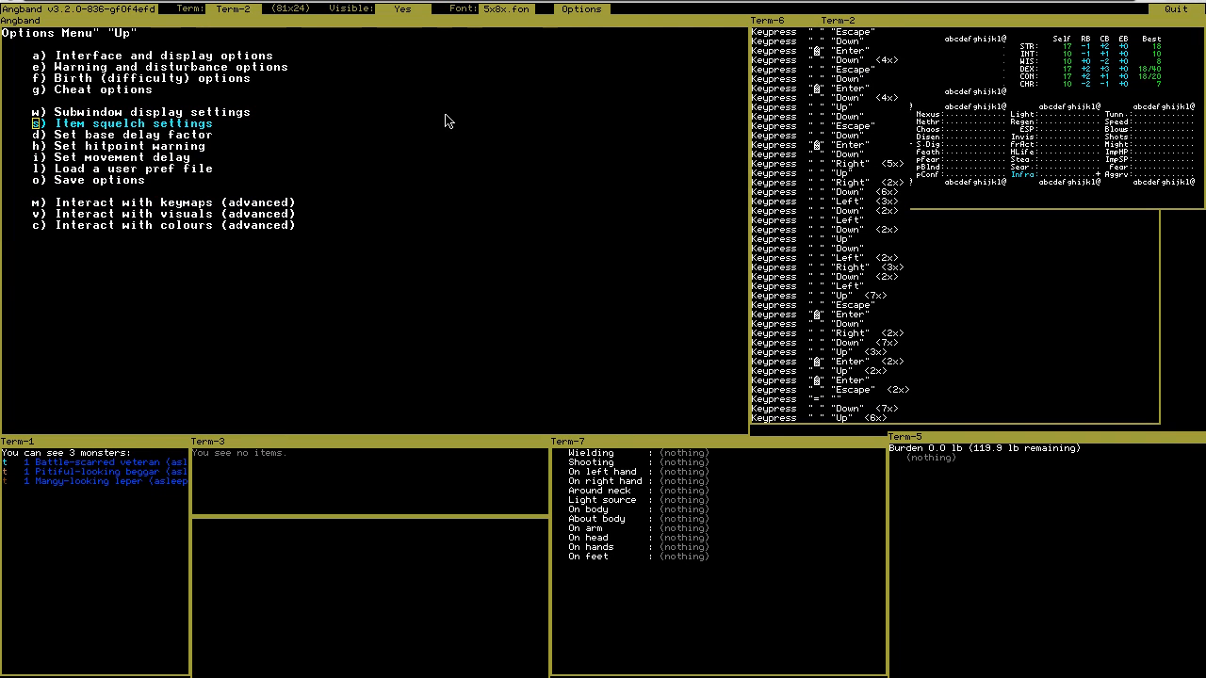
# Browse the Potions squelch flavours, then move to the quality squelching options.
pyautogui.click(131, 122)
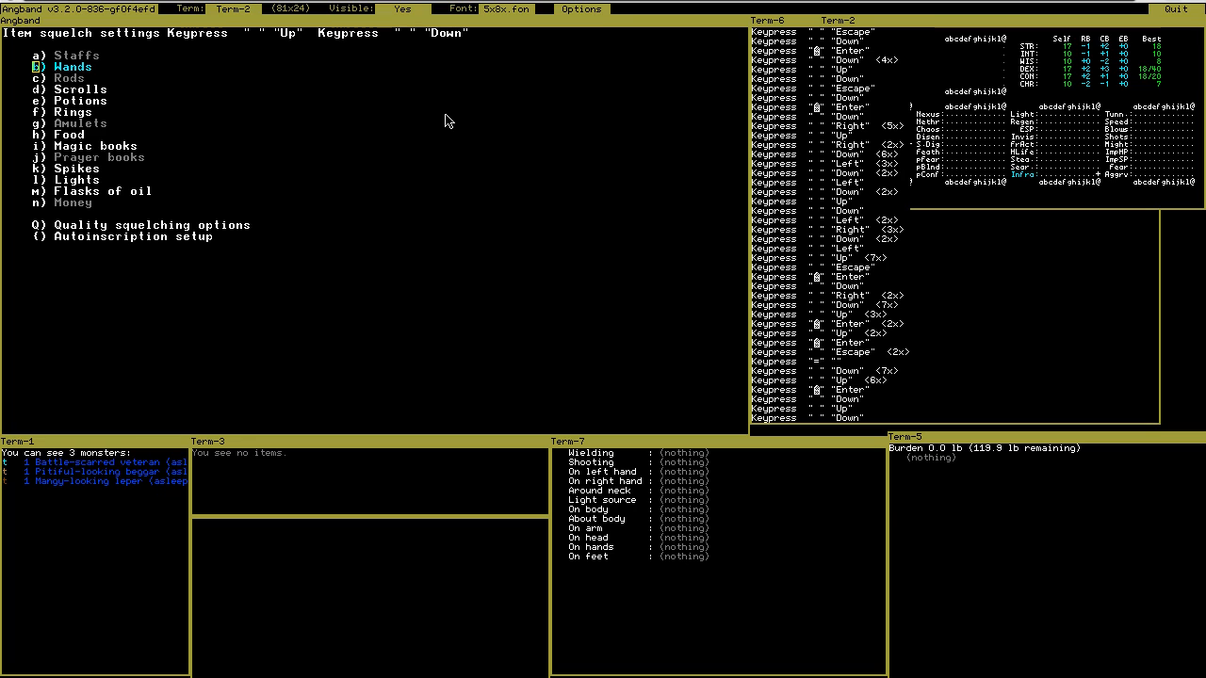
pyautogui.press('Down')
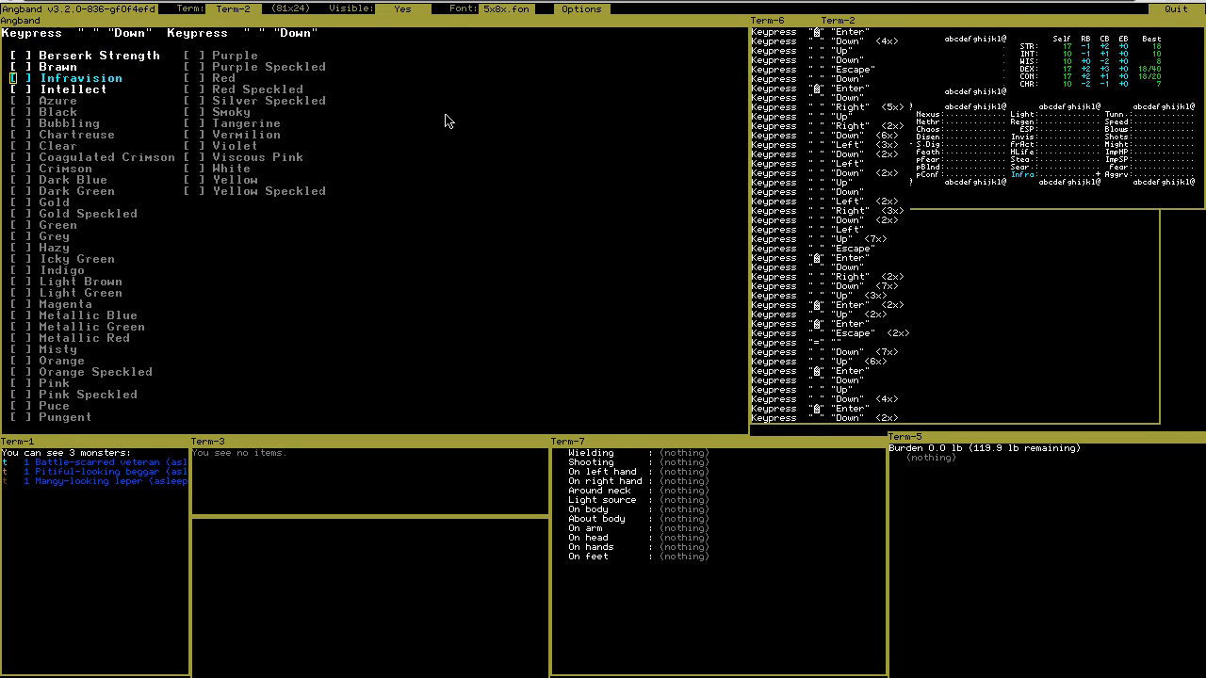
pyautogui.press('Left')
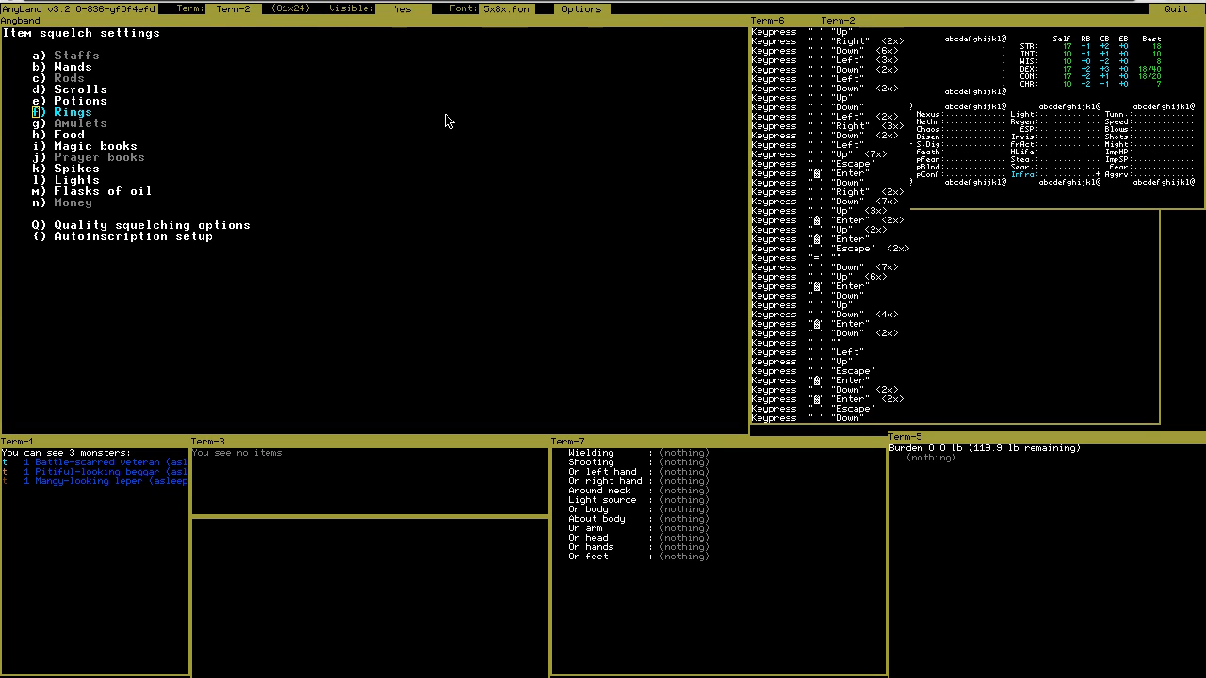
pyautogui.press('Down')
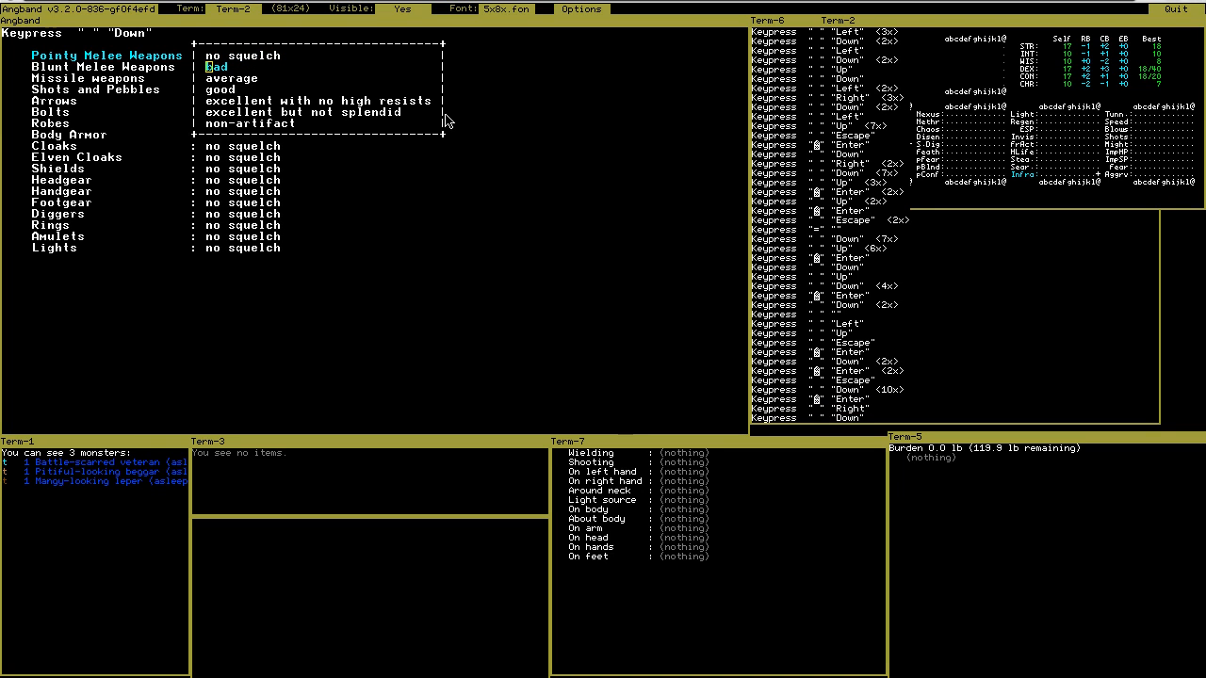
# Leave pointy weapons, bolts and shots unsquelched and back out to the Options Menu.
pyautogui.press('Down')
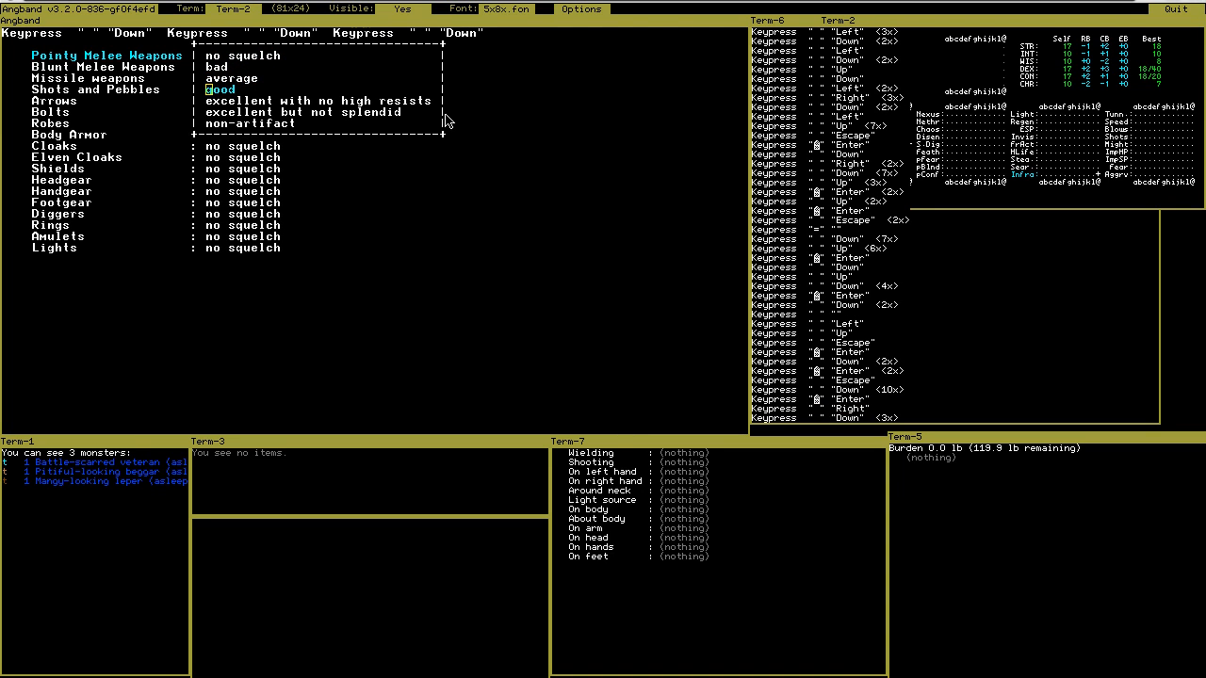
pyautogui.press('Up')
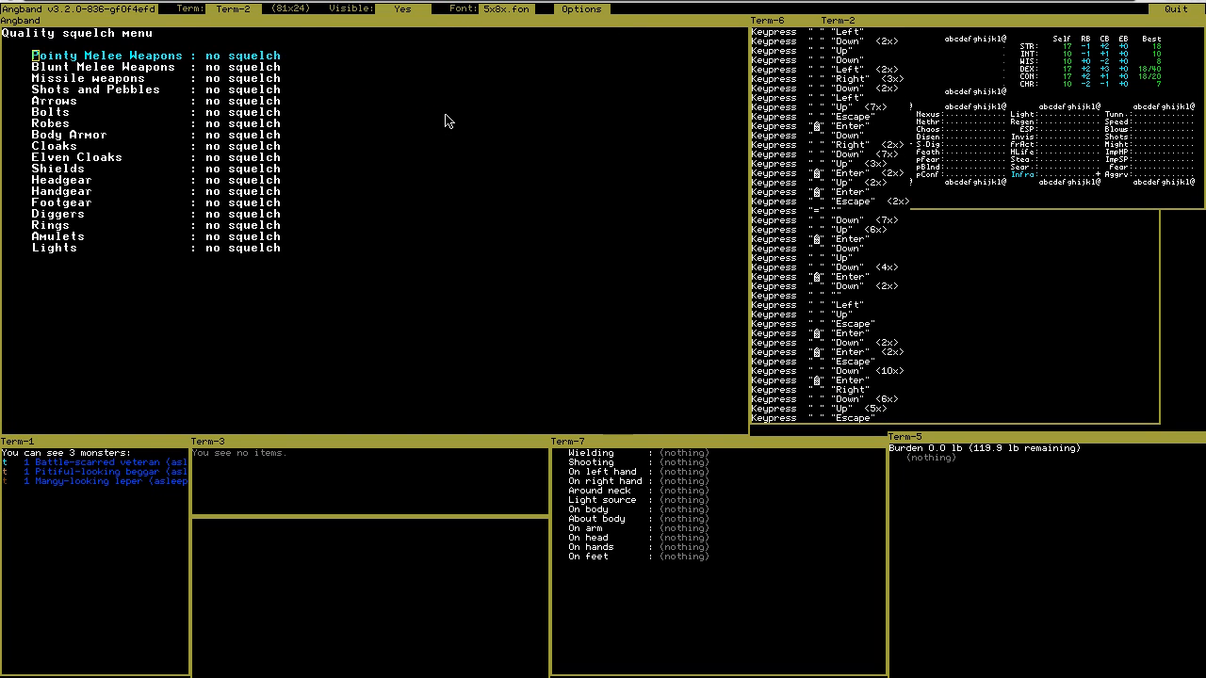
pyautogui.press('Down')
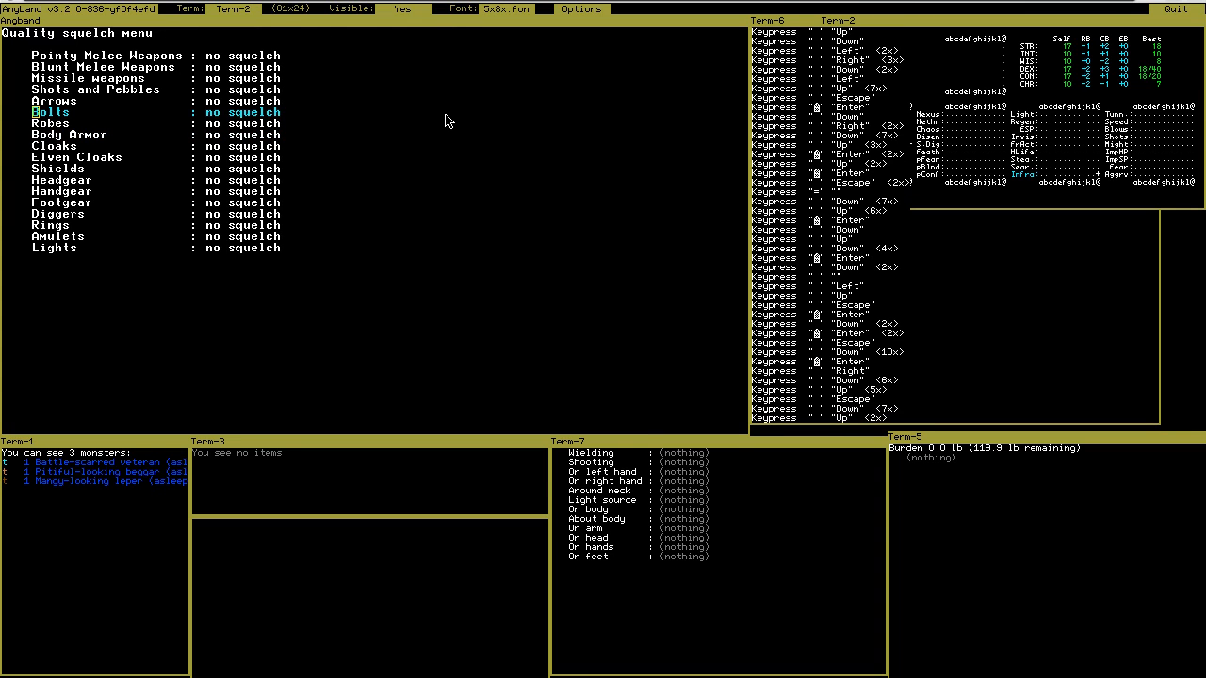
pyautogui.press('Up')
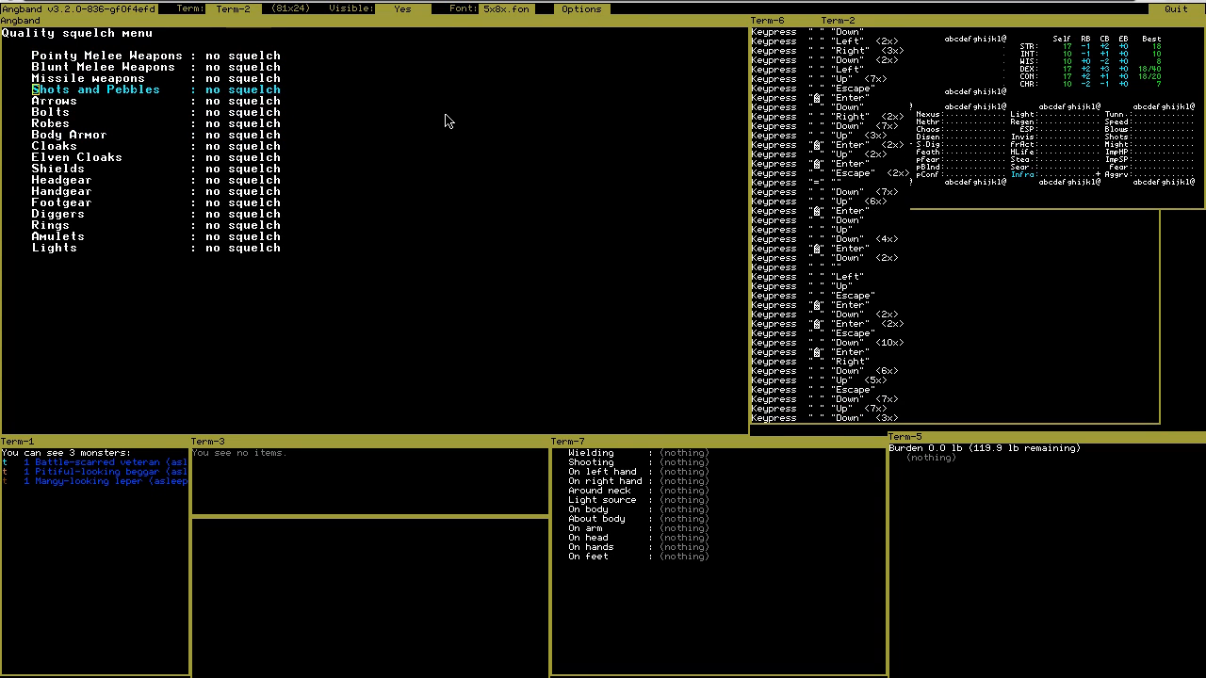
pyautogui.press('Down')
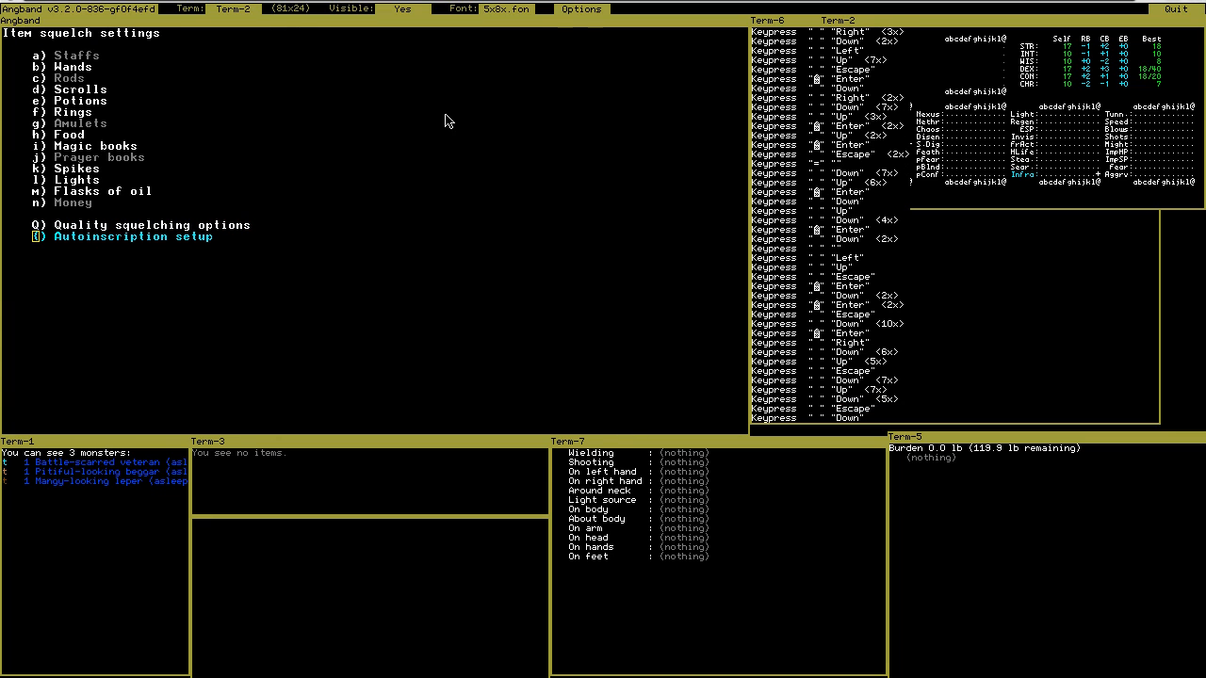
pyautogui.press('Escape')
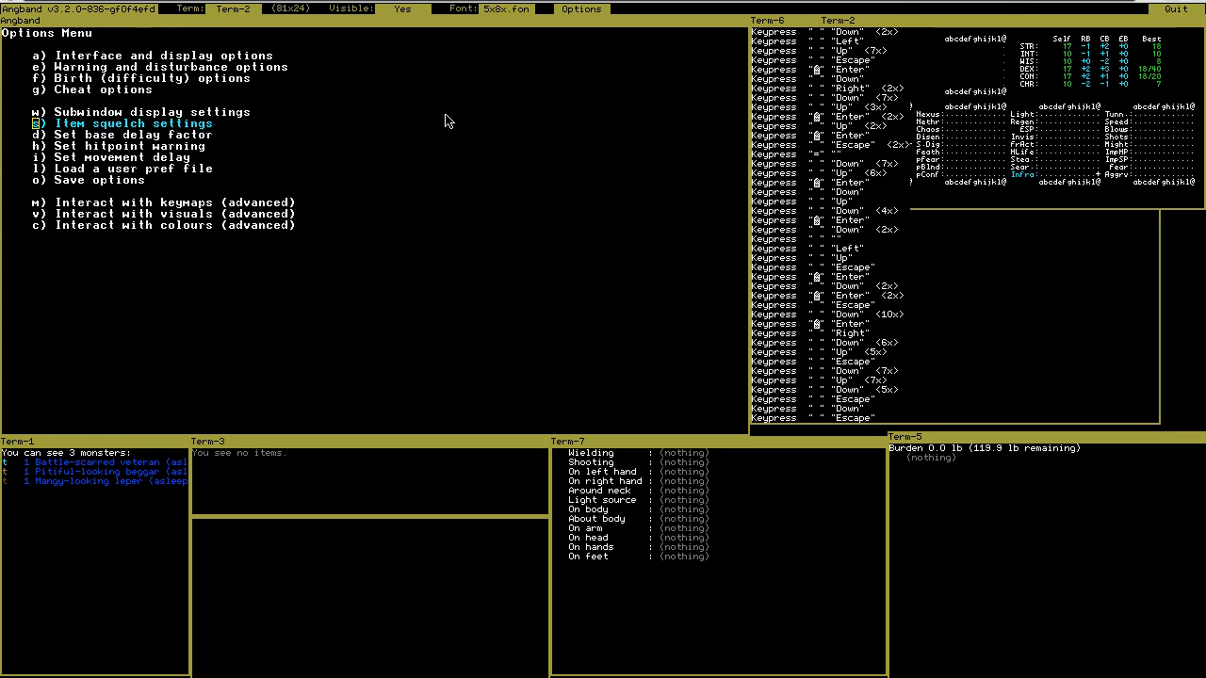
pyautogui.press('Down')
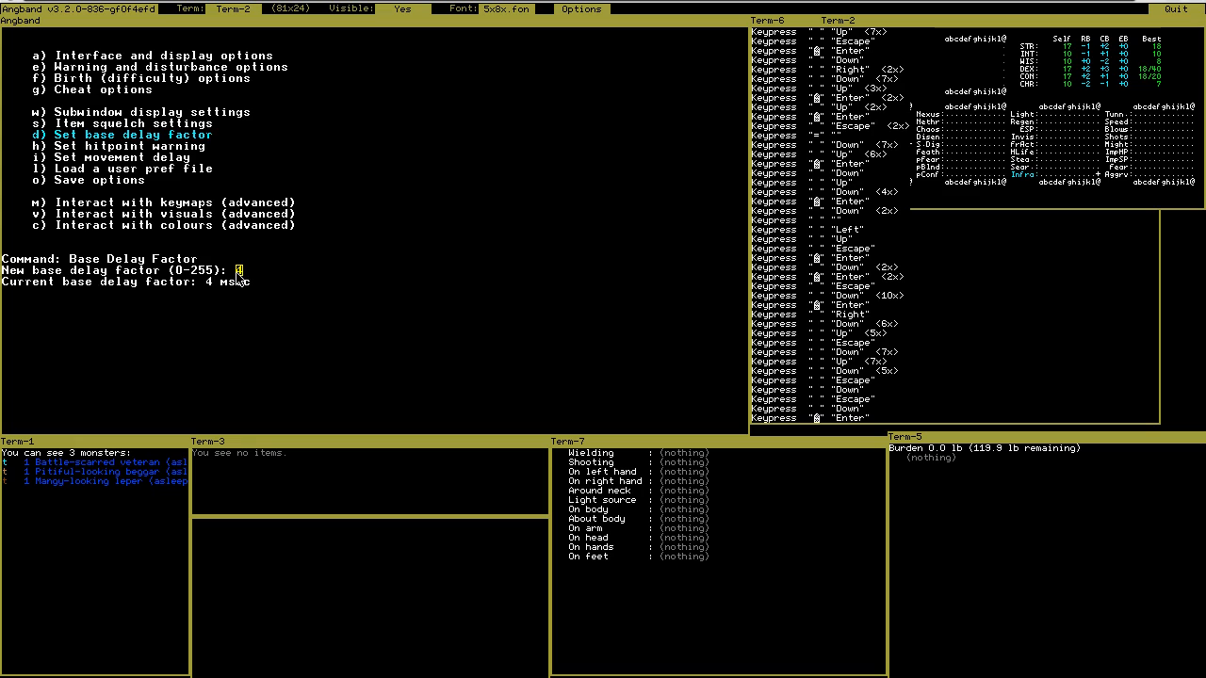
pyautogui.moveTo(329, 257)
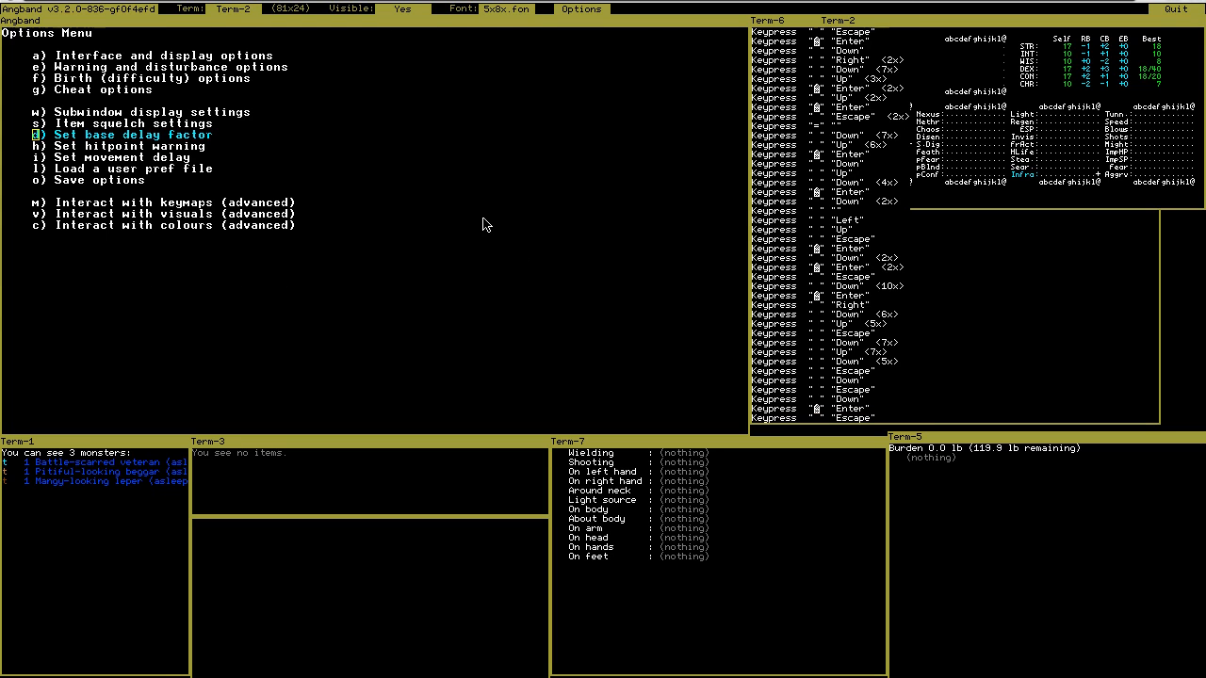
# Enter 5 as the hitpoint warning value, replacing the previous 0.
pyautogui.press('Down')
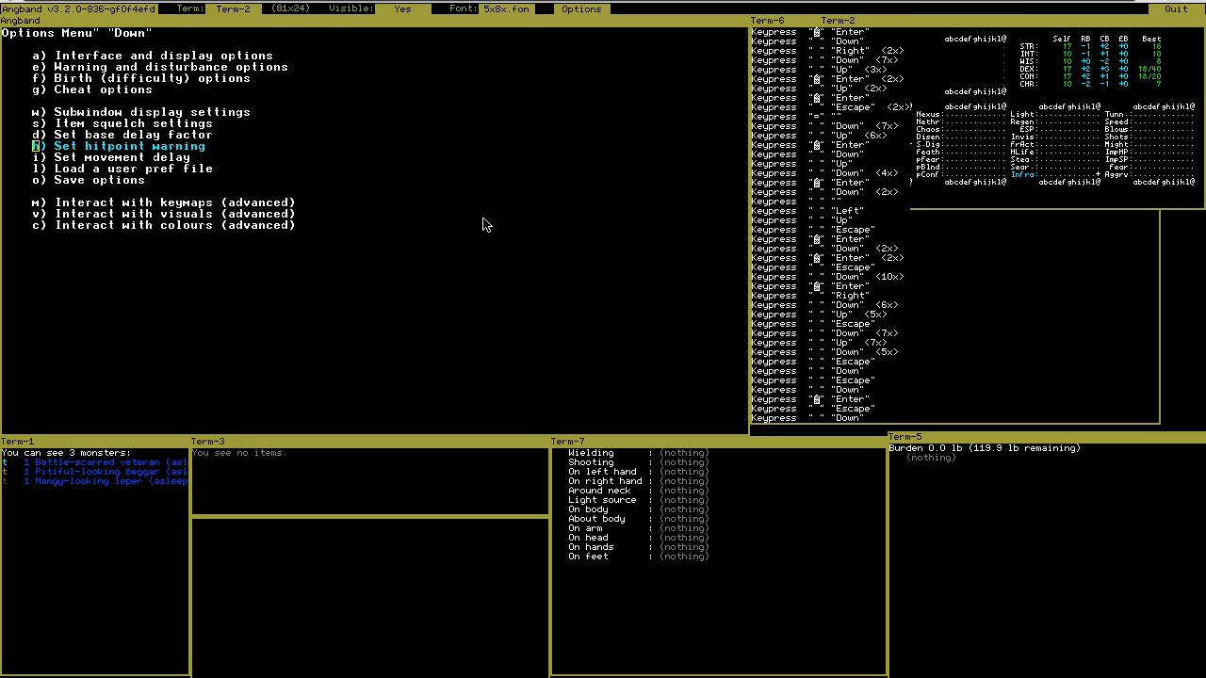
pyautogui.moveTo(346, 102)
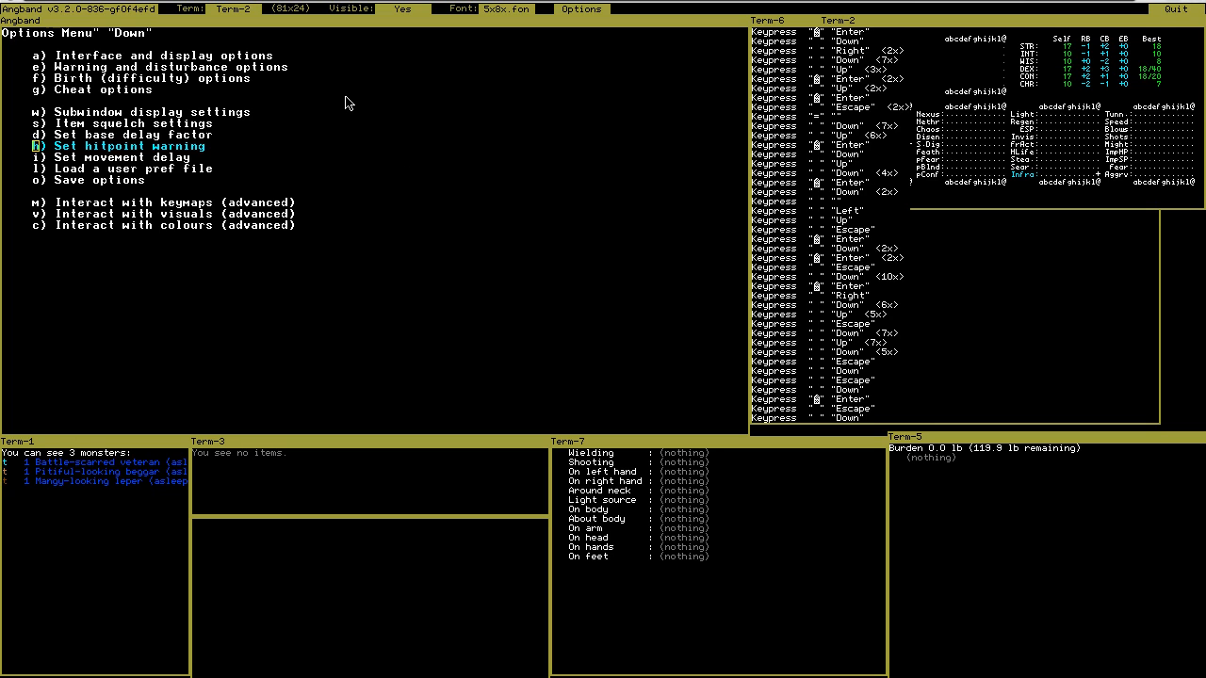
pyautogui.moveTo(342, 98)
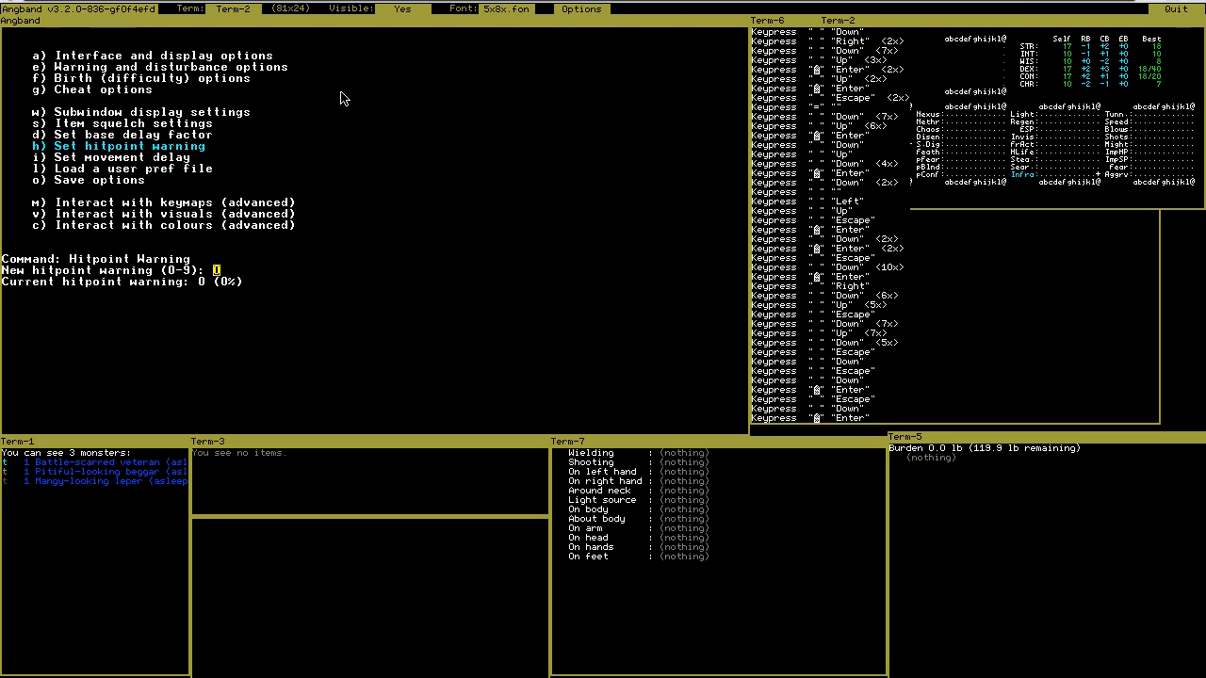
pyautogui.write('5')
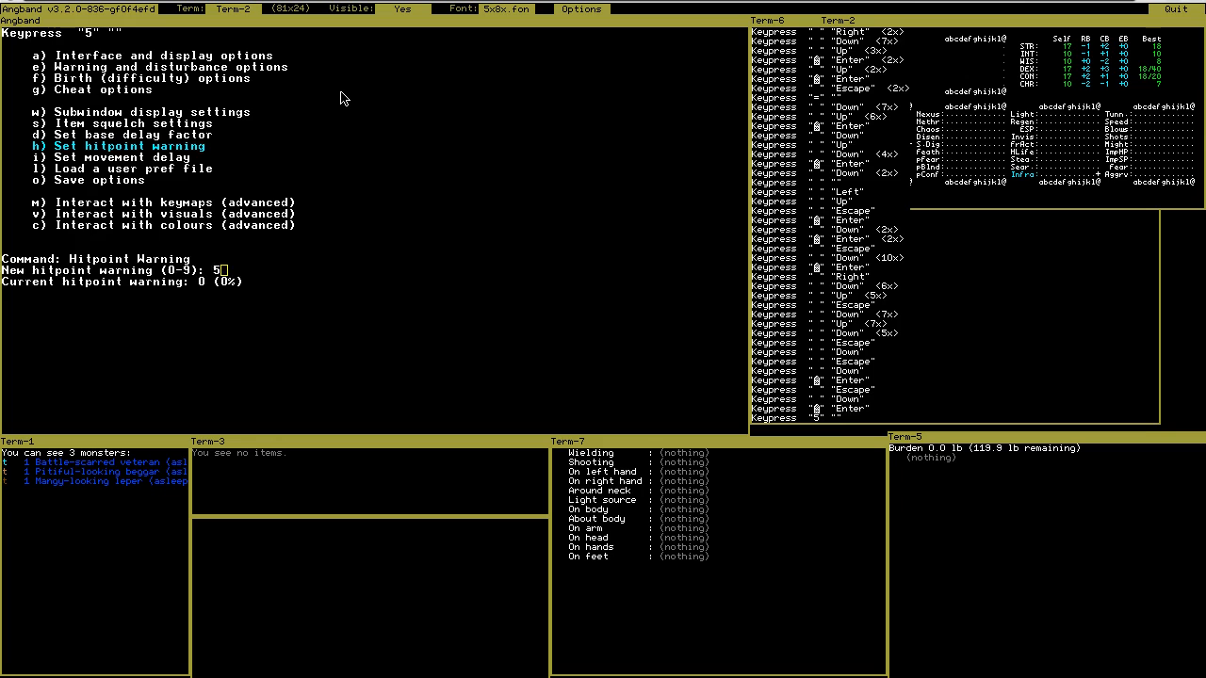
pyautogui.press('Escape')
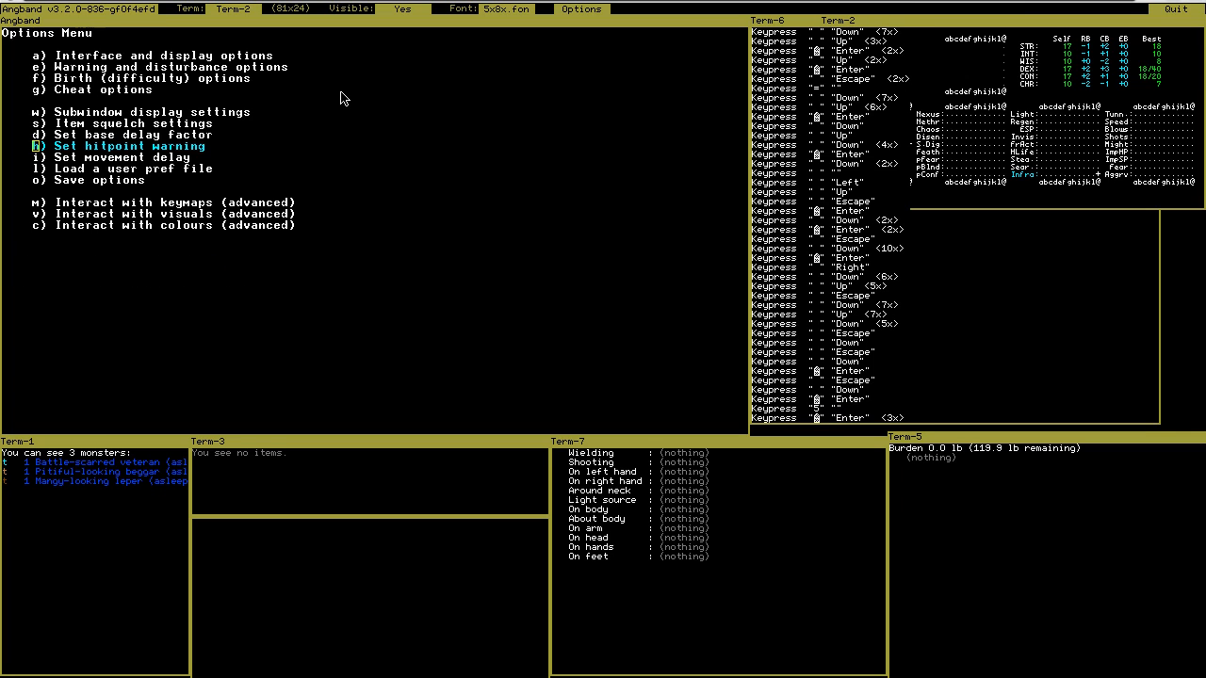
# Pass the delay settings and dump the current options with Save options.
pyautogui.press('Down')
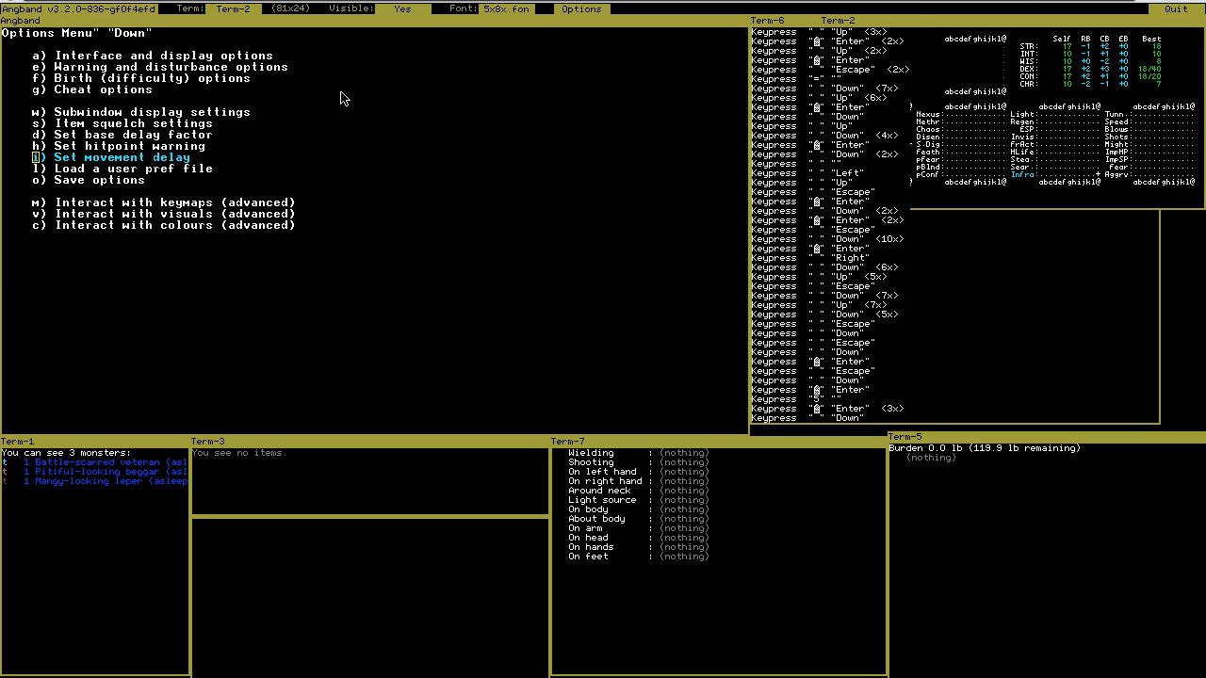
pyautogui.press('Up')
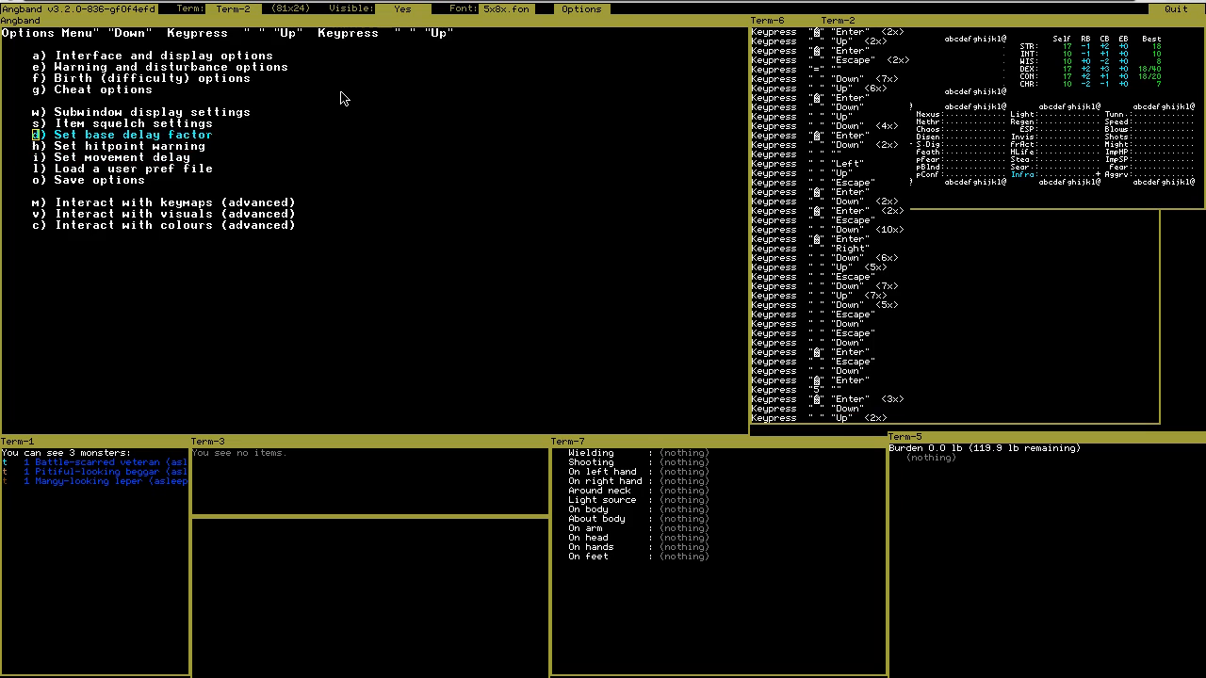
pyautogui.press('Down')
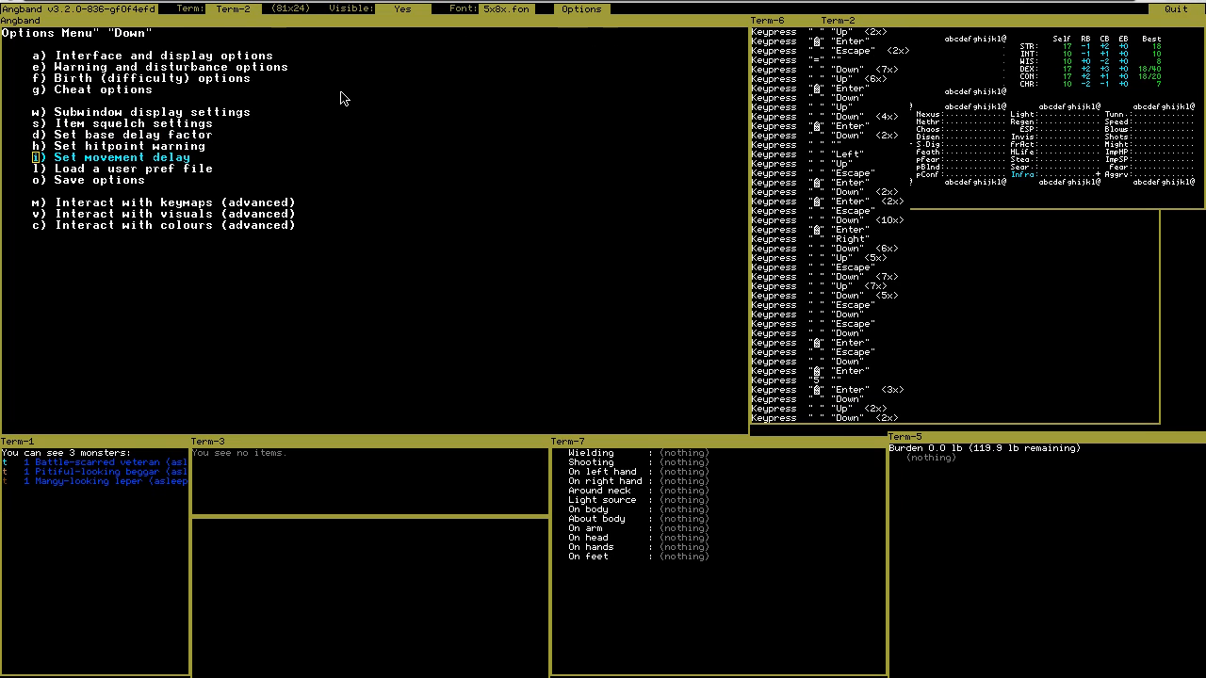
pyautogui.press('Down')
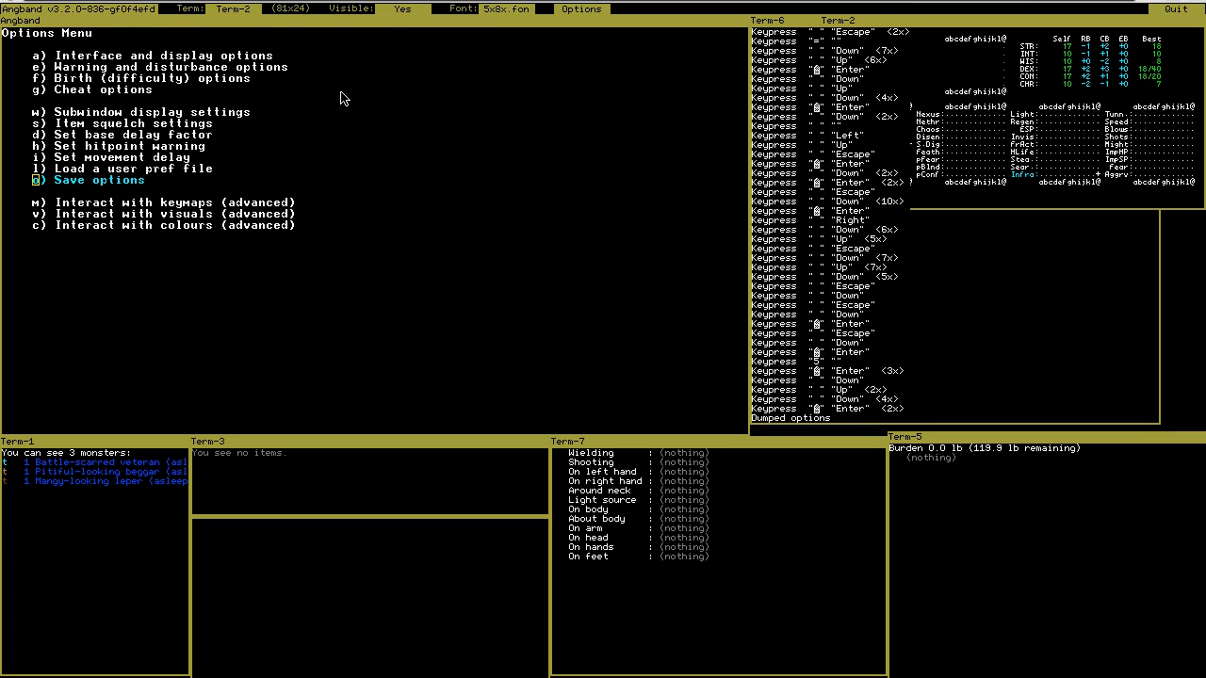
# Briefly view the keymap interaction menu, then exit the options to the town map.
pyautogui.press('Down')
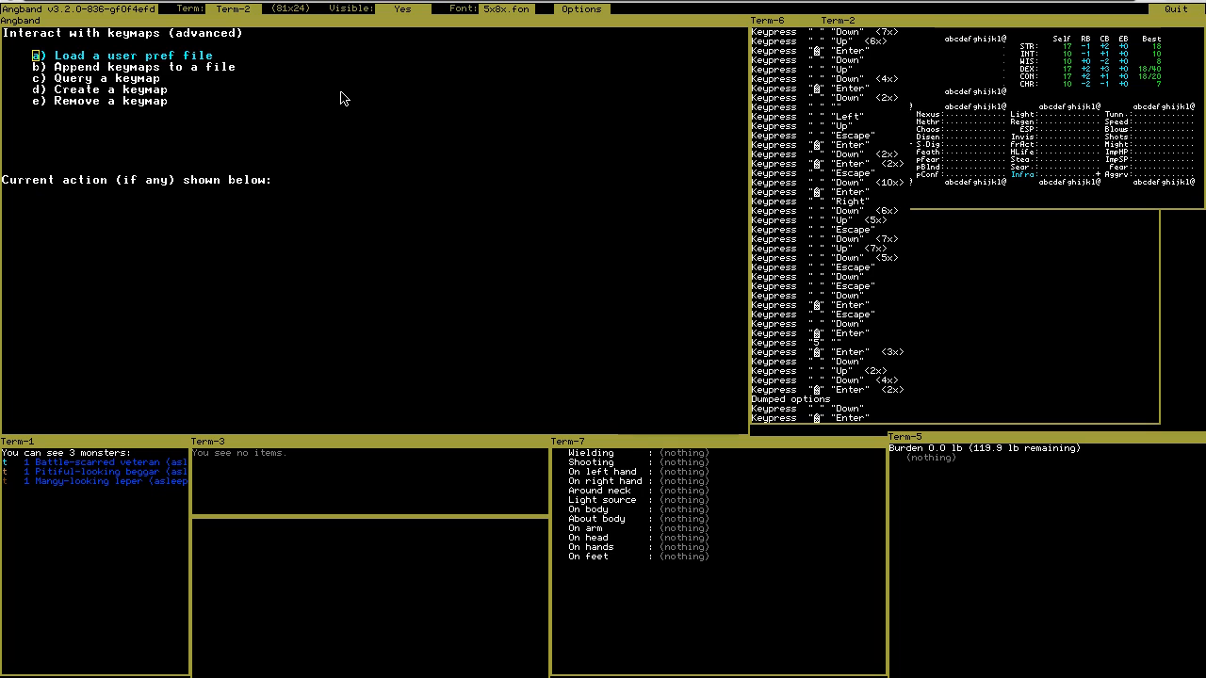
pyautogui.press('Escape')
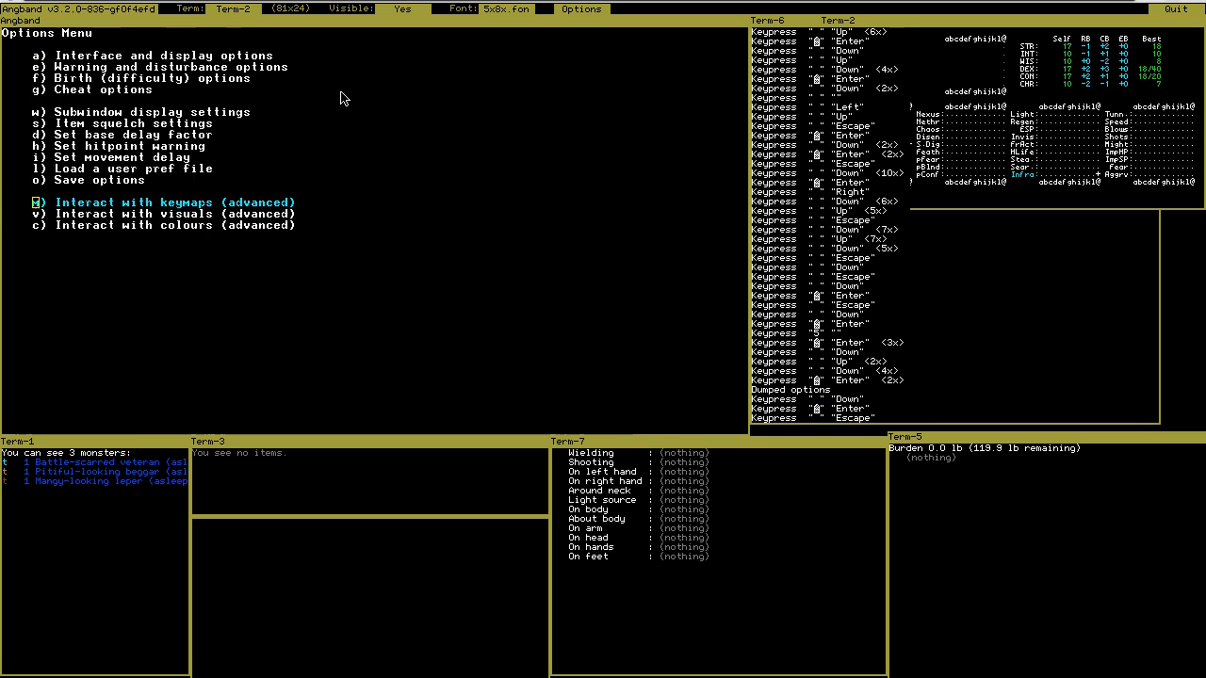
pyautogui.press('Escape')
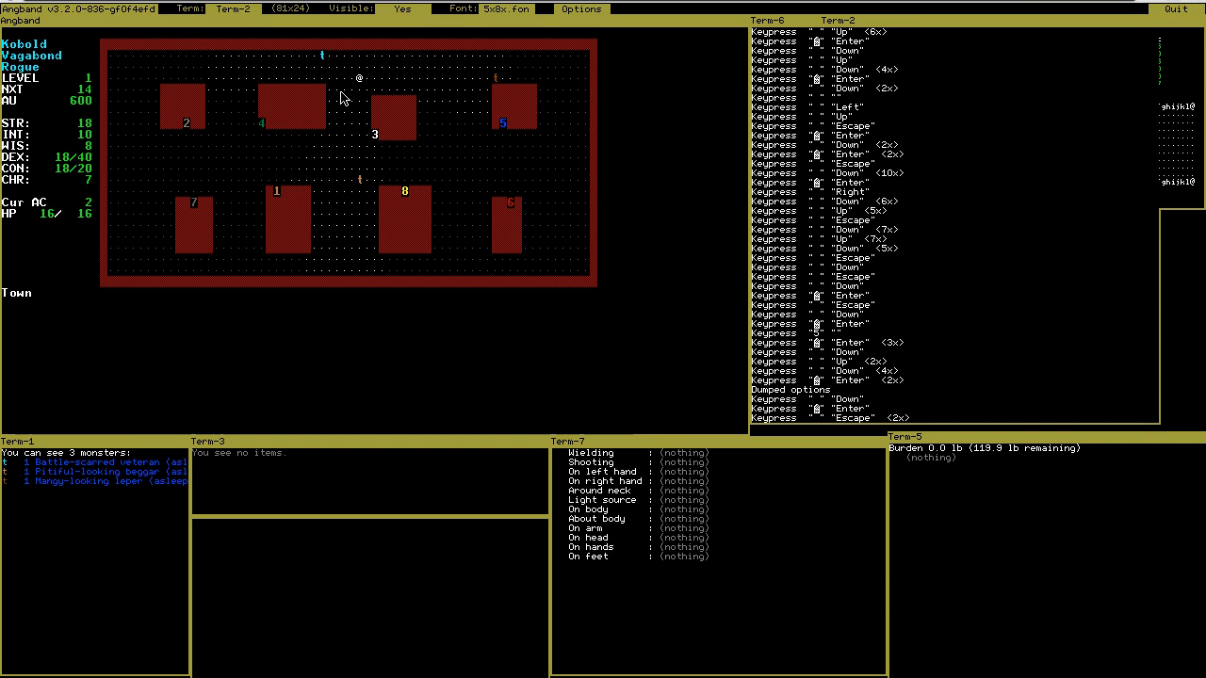
pyautogui.moveTo(659, 99)
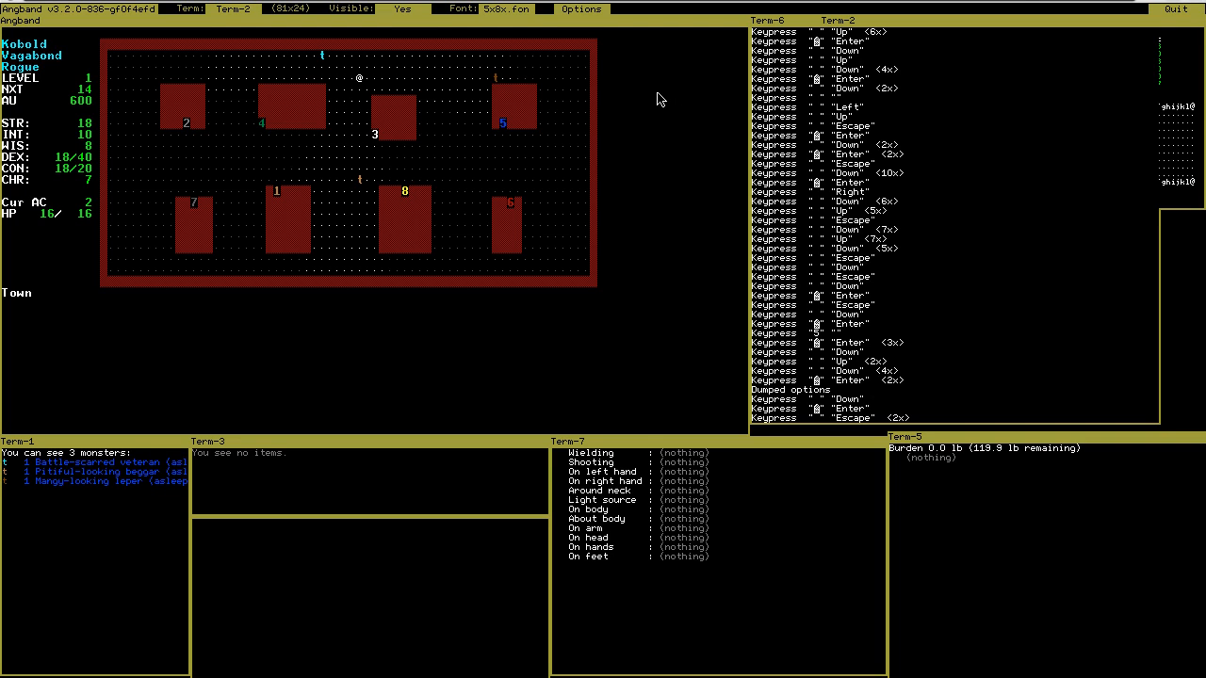
# Open the Rest prompt with R and enter & for rest as needed.
pyautogui.press('R')
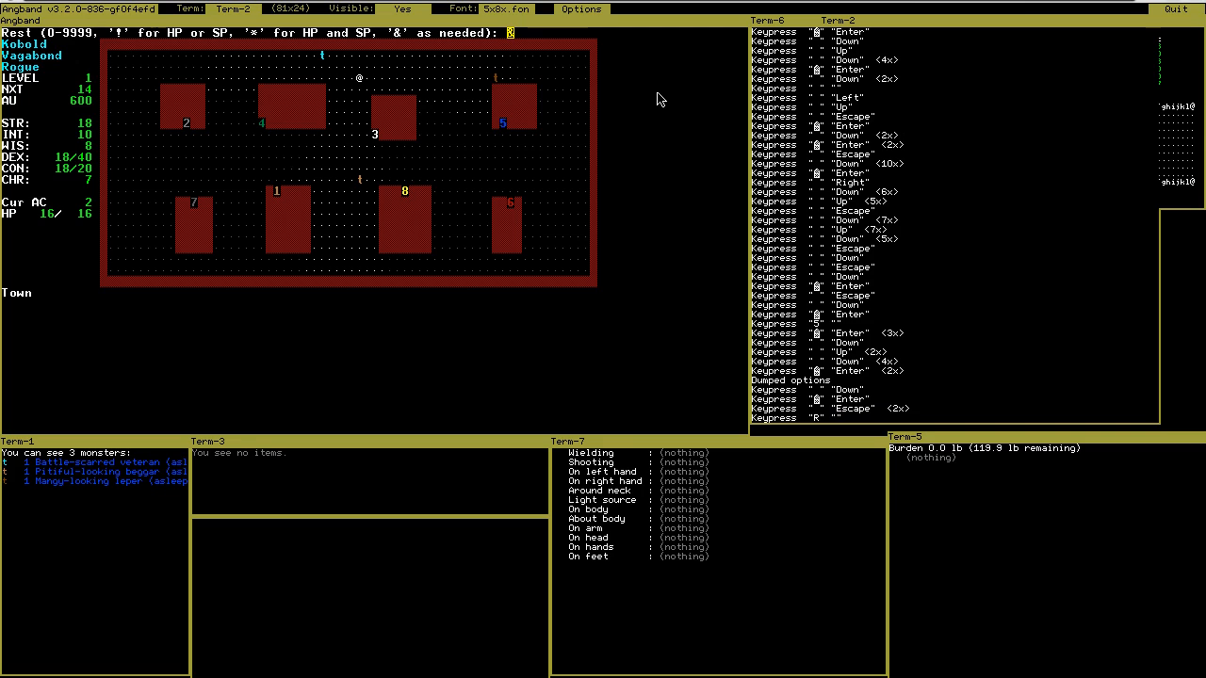
pyautogui.moveTo(436, 57)
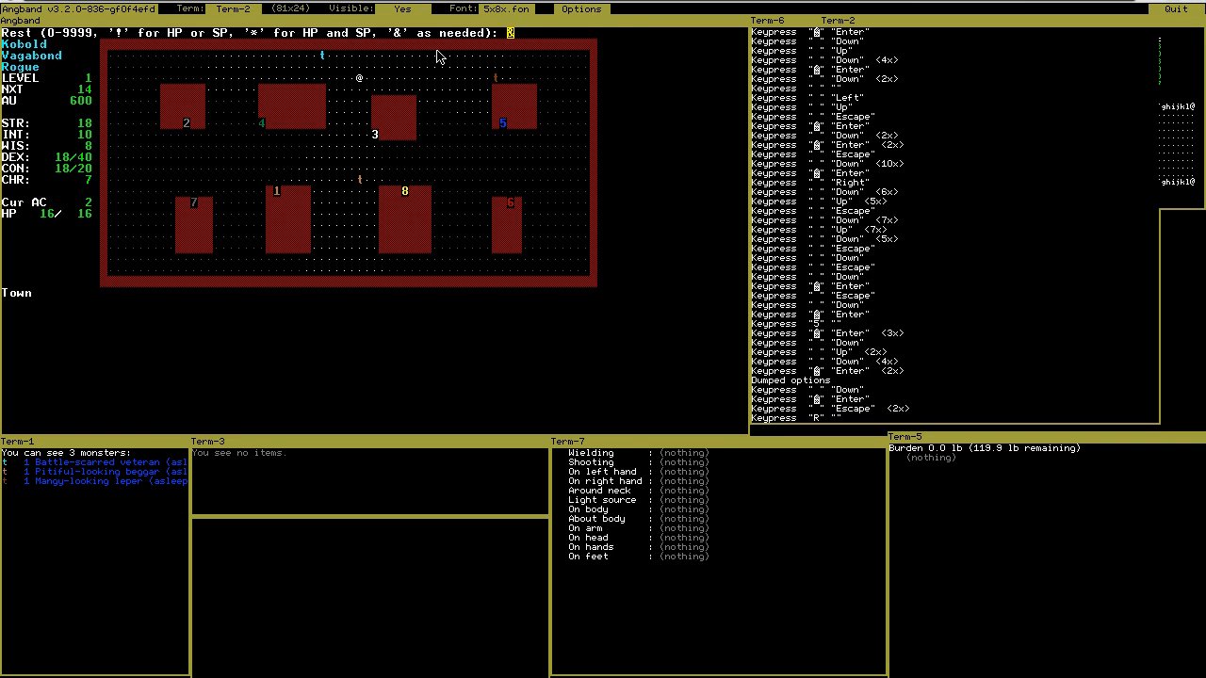
pyautogui.write('&')
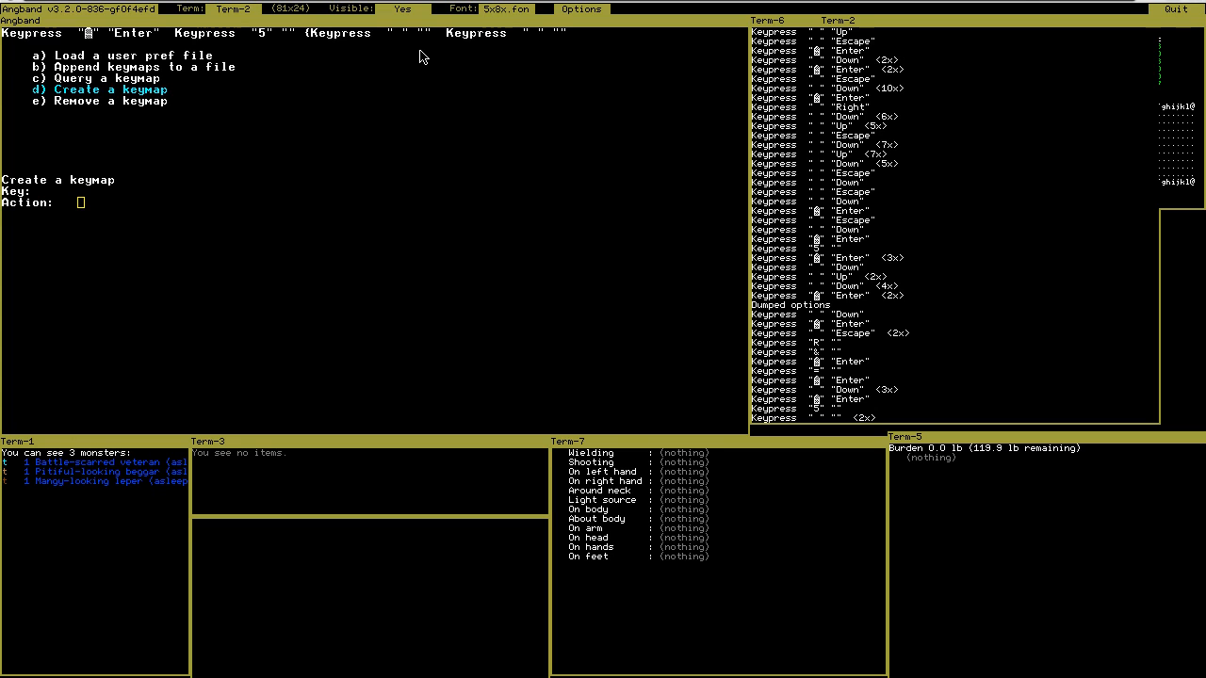
# Enter the keymap action R&\r so keypad 5 rests as needed.
pyautogui.write('R')
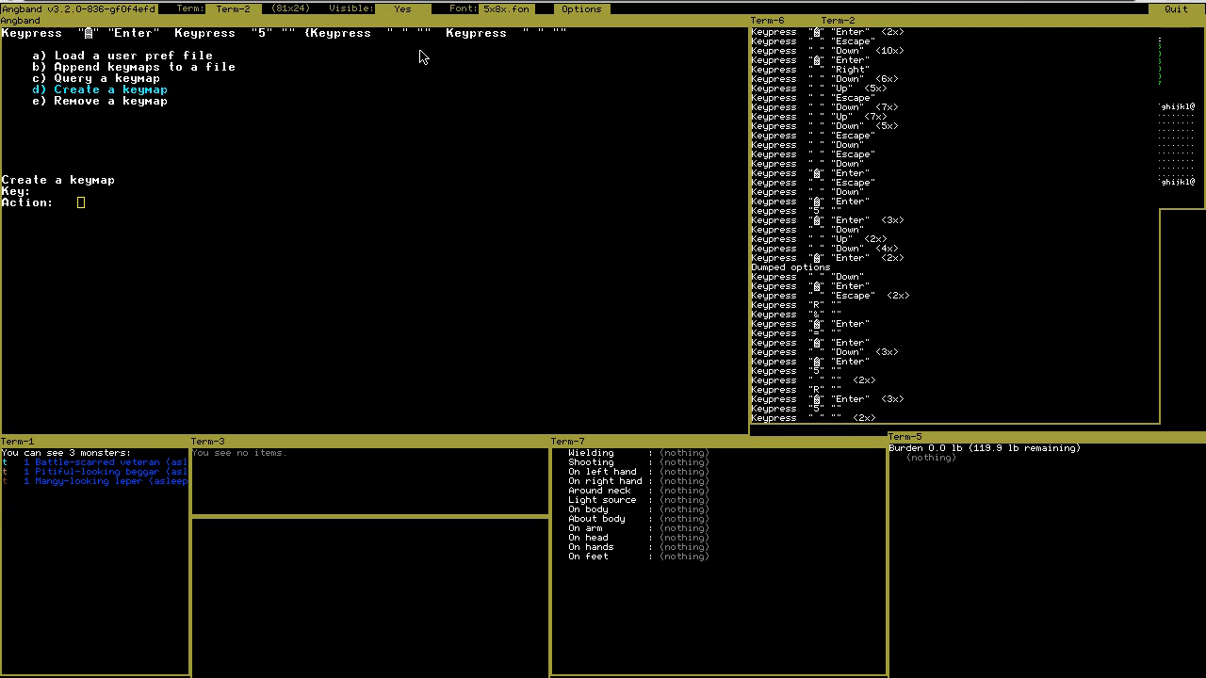
pyautogui.write('R')
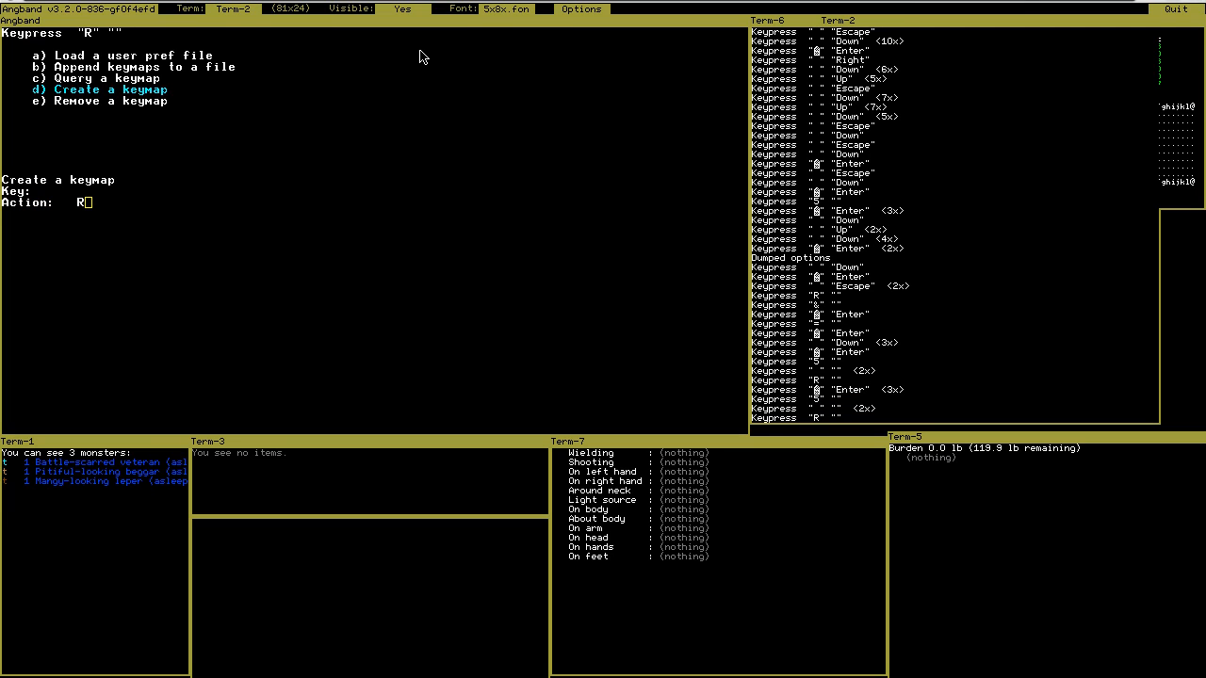
pyautogui.write('&')
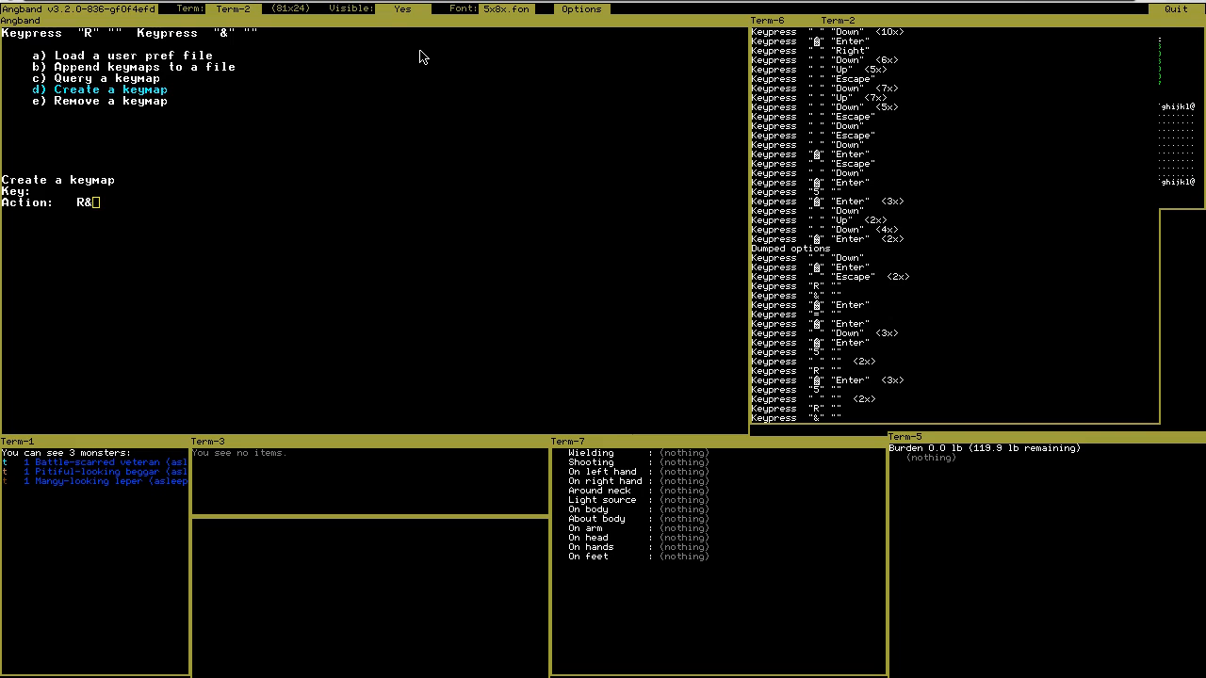
pyautogui.write('r')
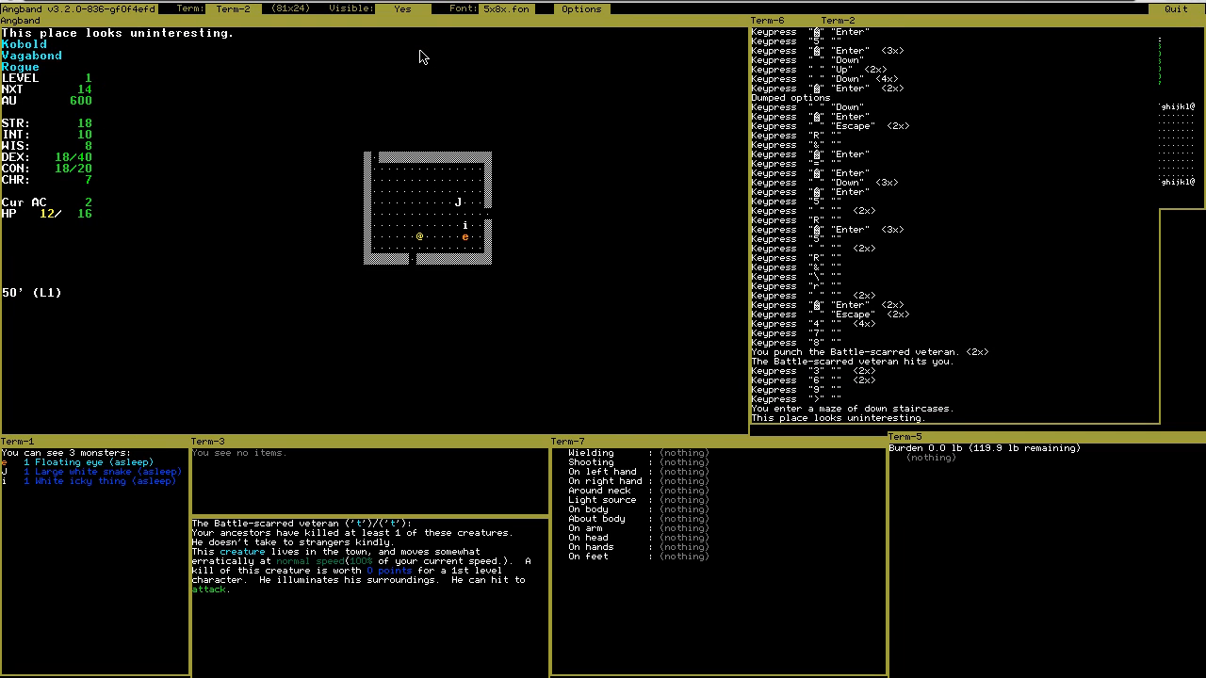
# Climb the stairs back to town and trigger the rest-as-needed keymap.
pyautogui.press('<')
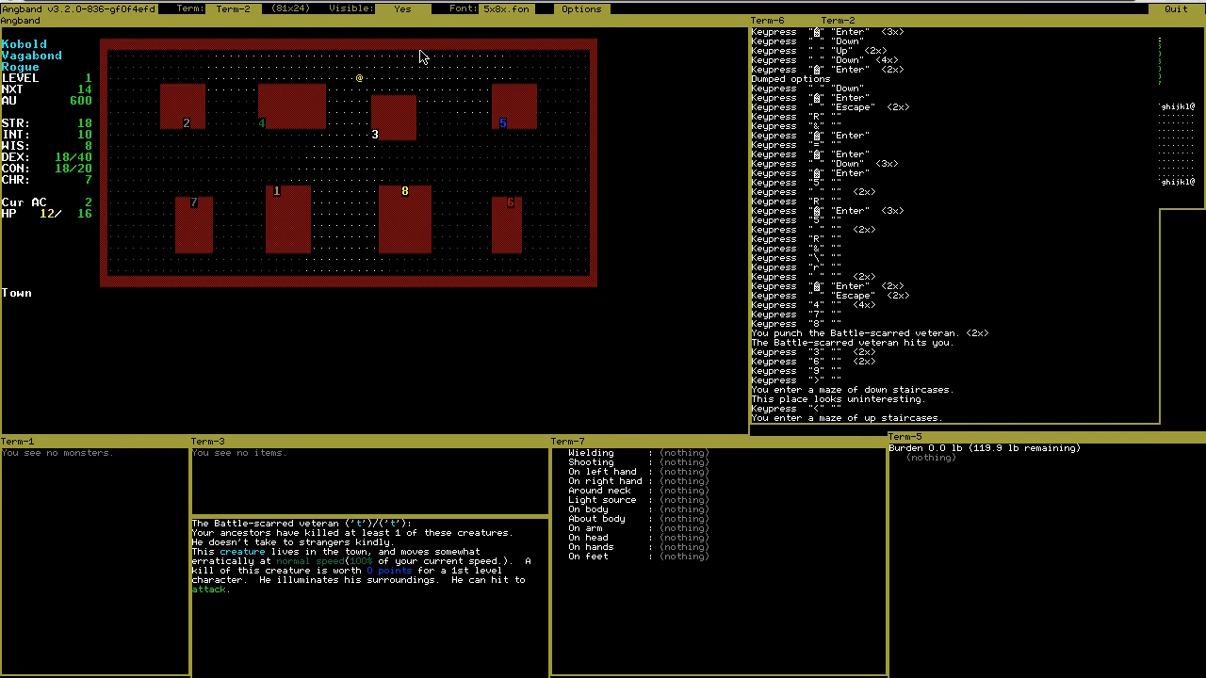
pyautogui.press('R')
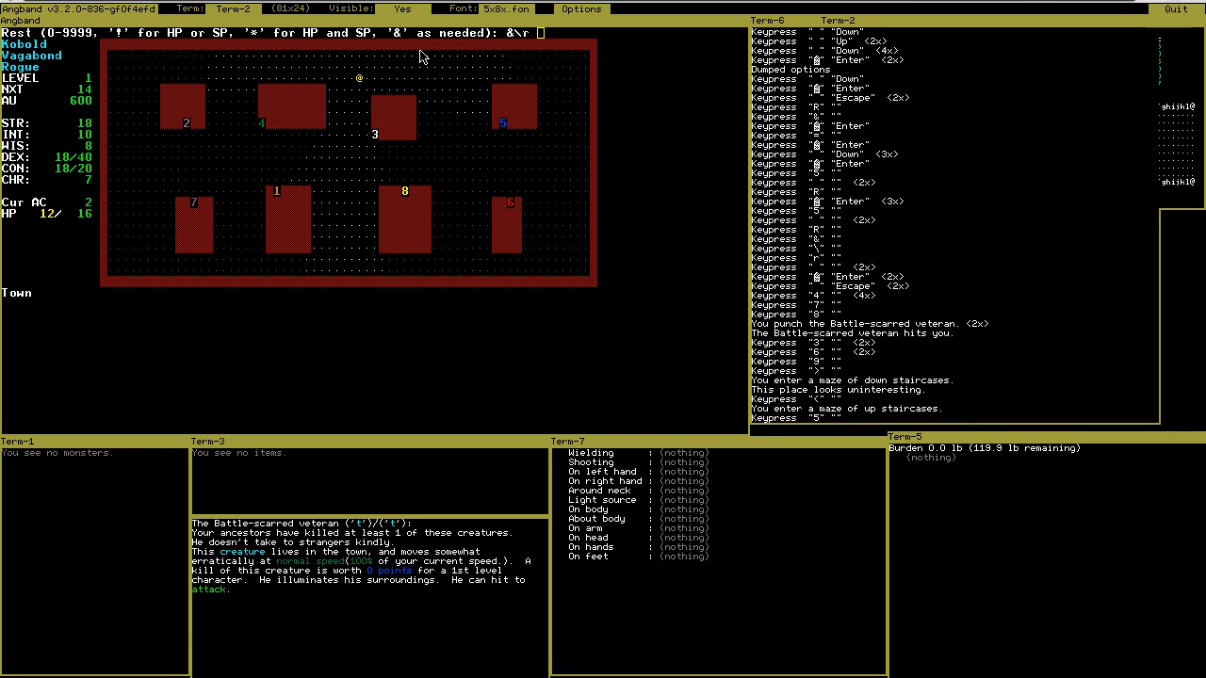